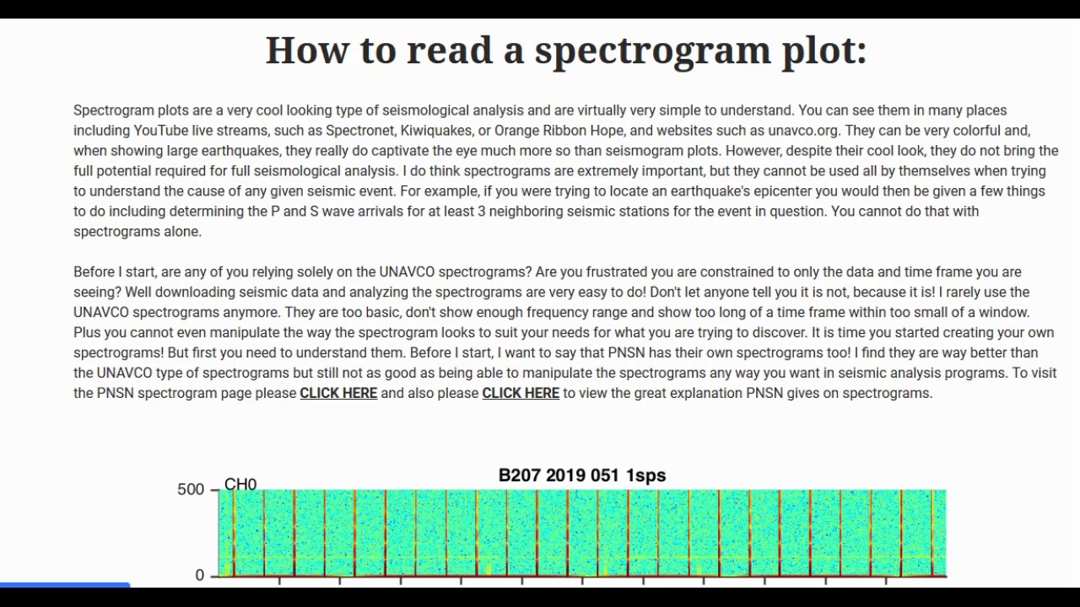
- Scroll past the CH0 and CH1 panels to CH2, CH3 and the strainmeter caption
scroll("down", 3)
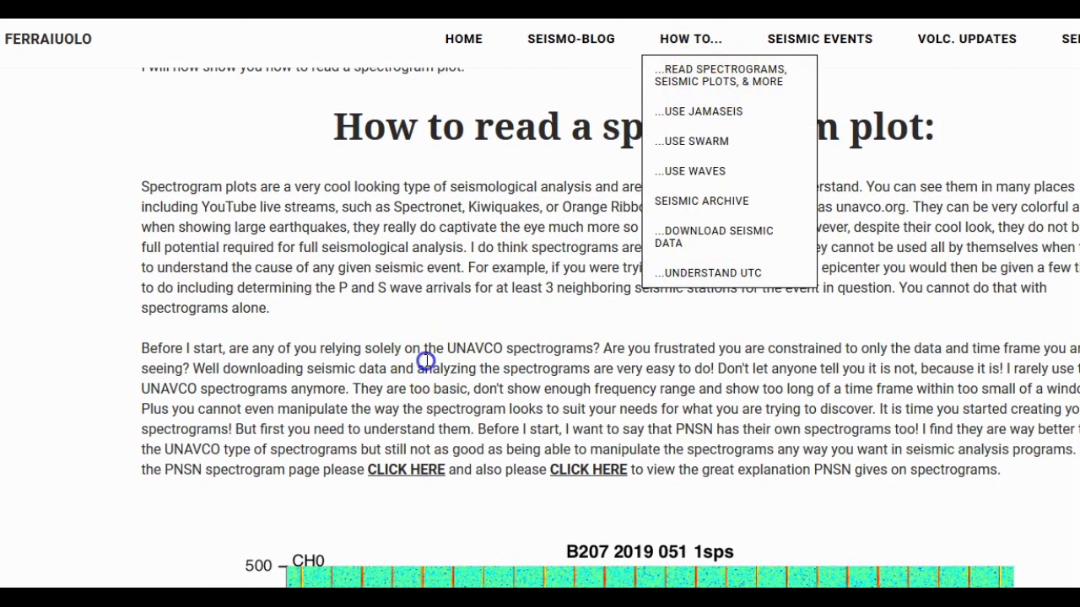
scroll("down", 3)
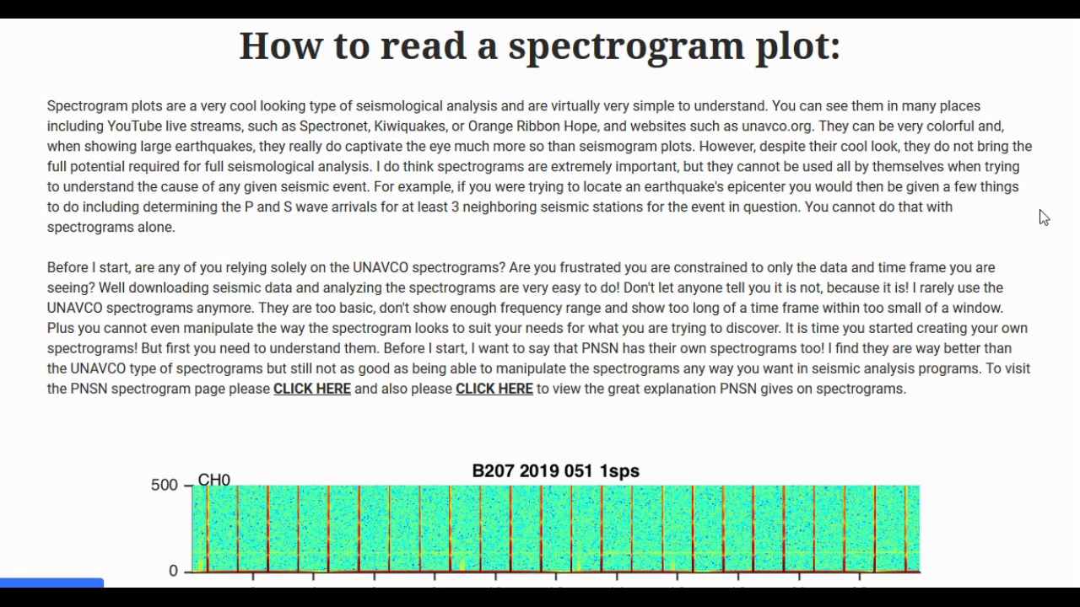
scroll("down", 3)
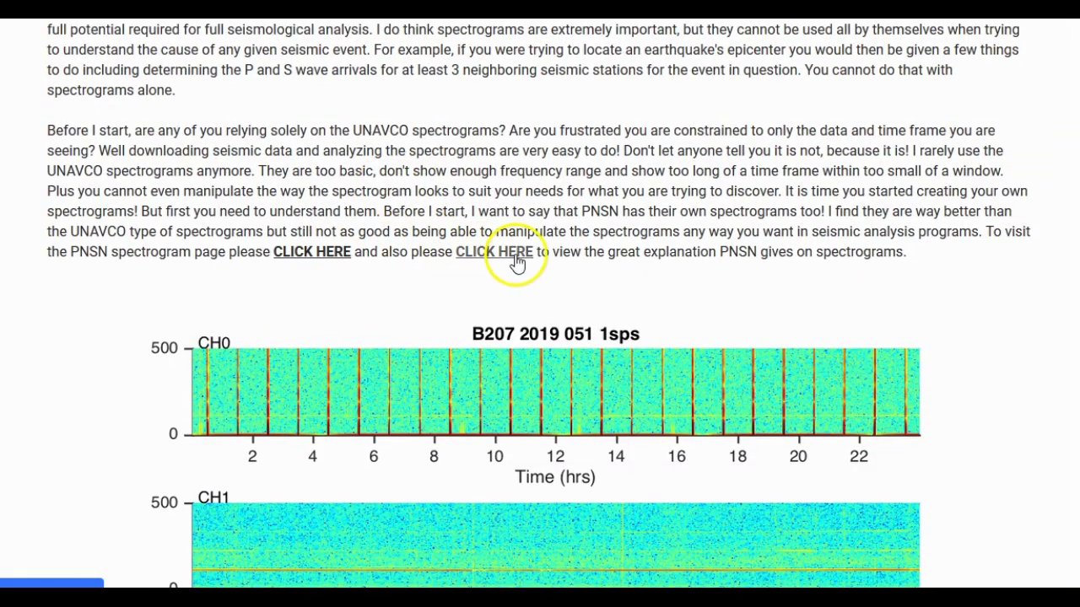
mouse_move(880, 304)
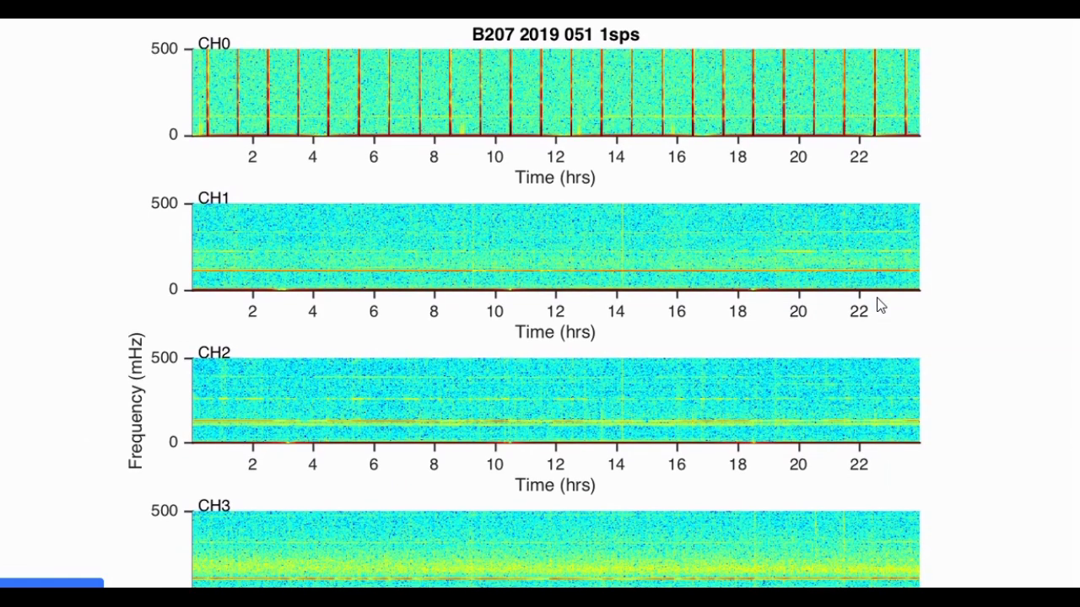
scroll("down", 3)
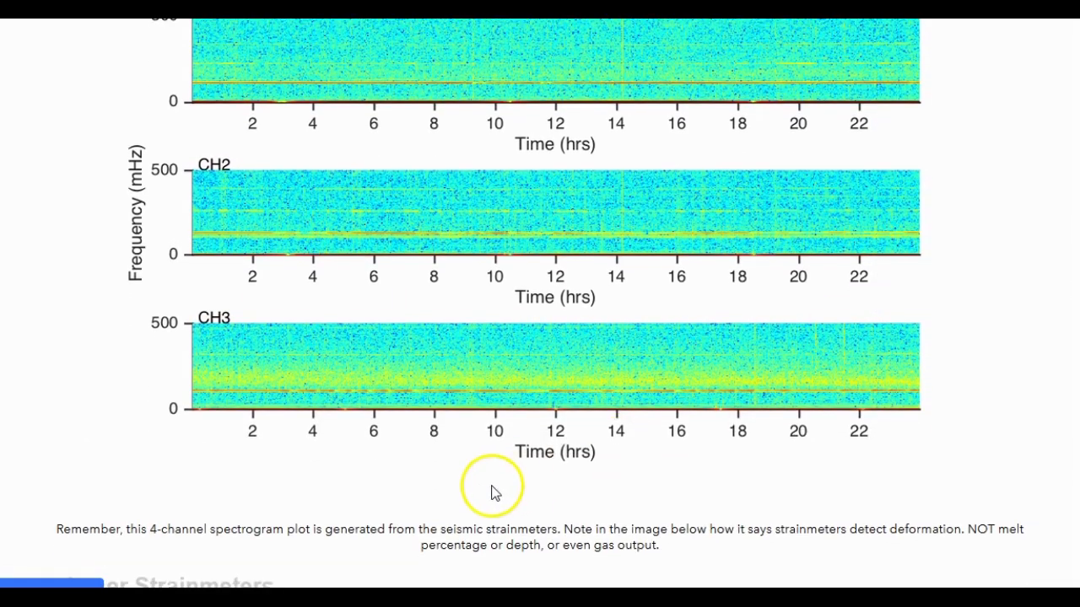
mouse_move(614, 428)
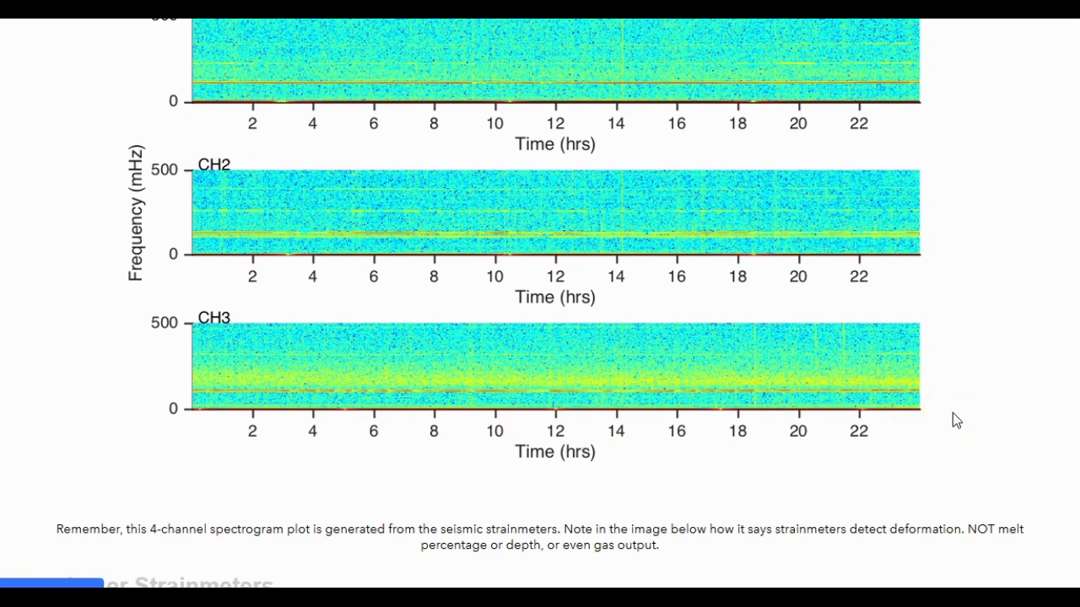
scroll("down", 3)
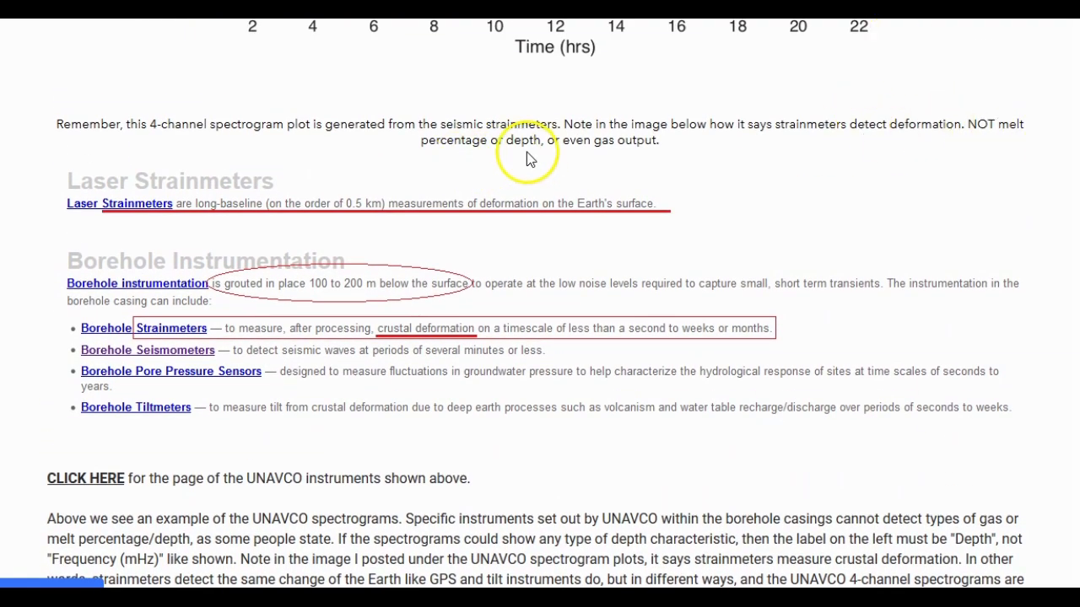
mouse_move(101, 221)
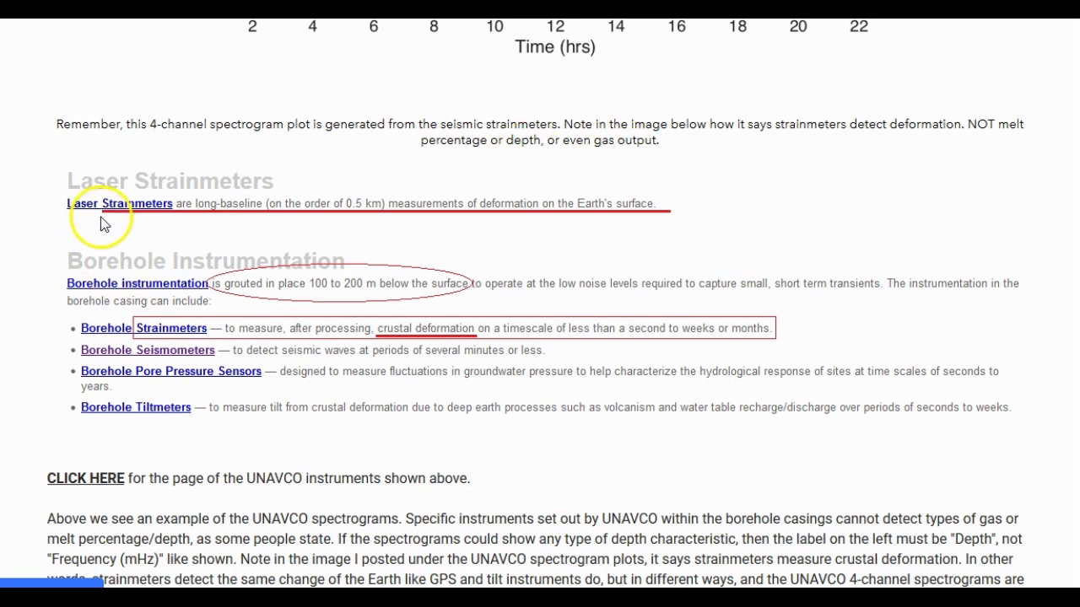
mouse_move(344, 211)
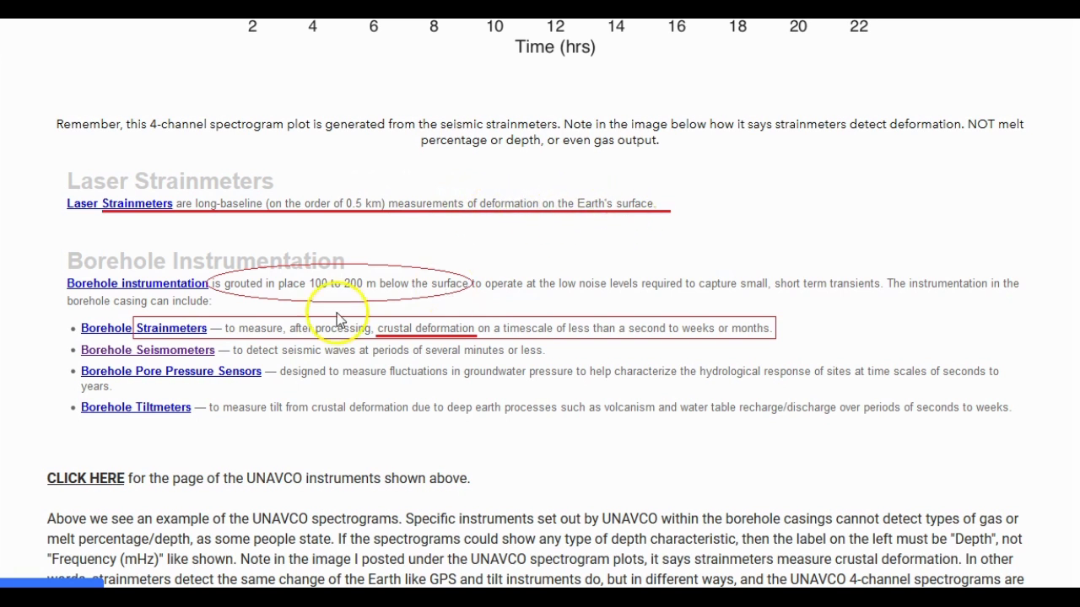
mouse_move(350, 305)
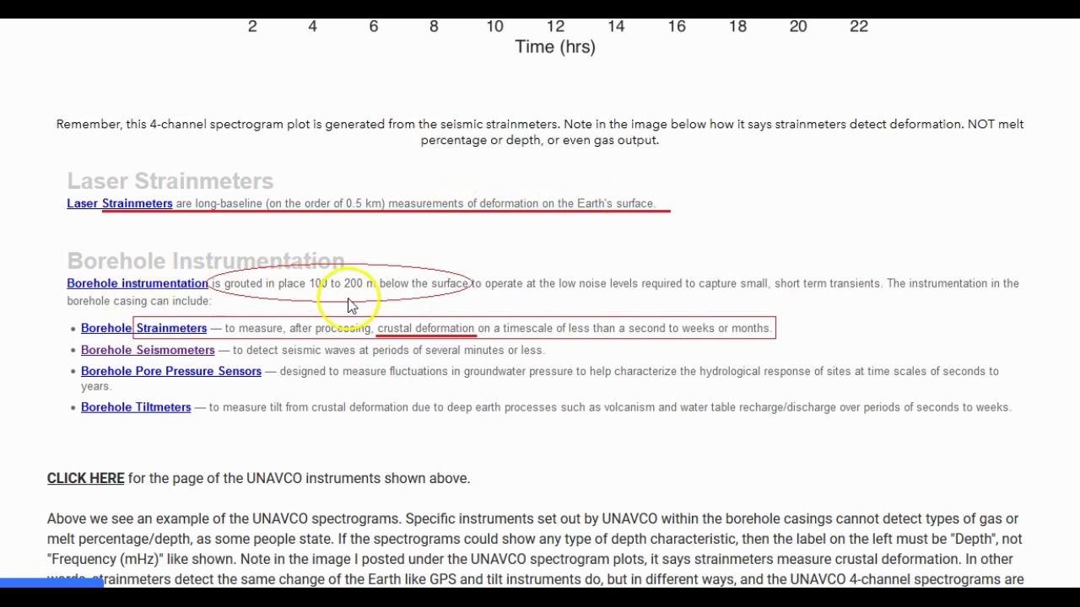
mouse_move(375, 295)
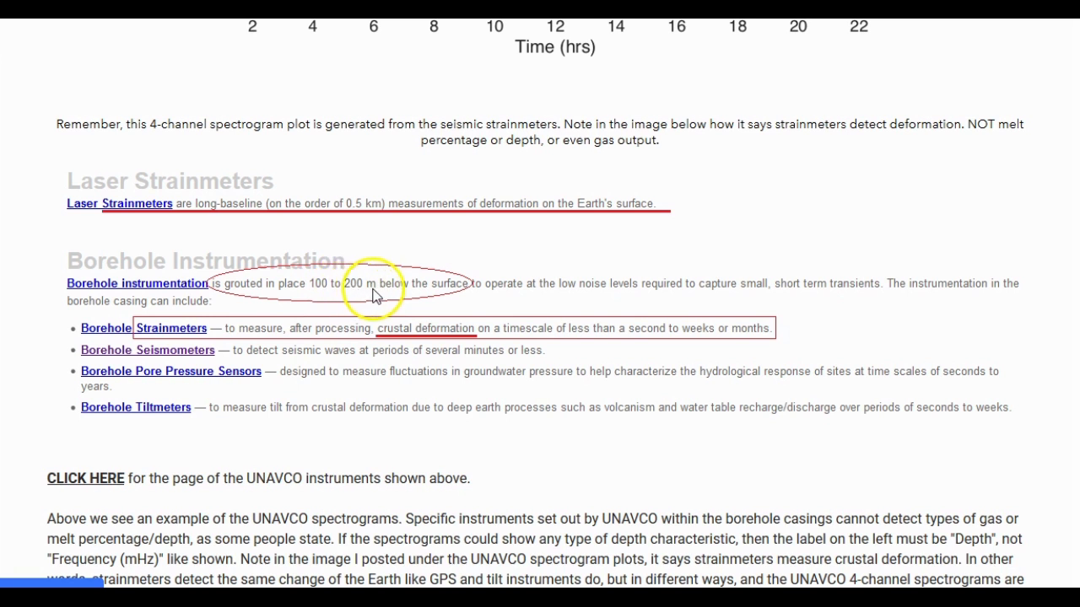
mouse_move(338, 343)
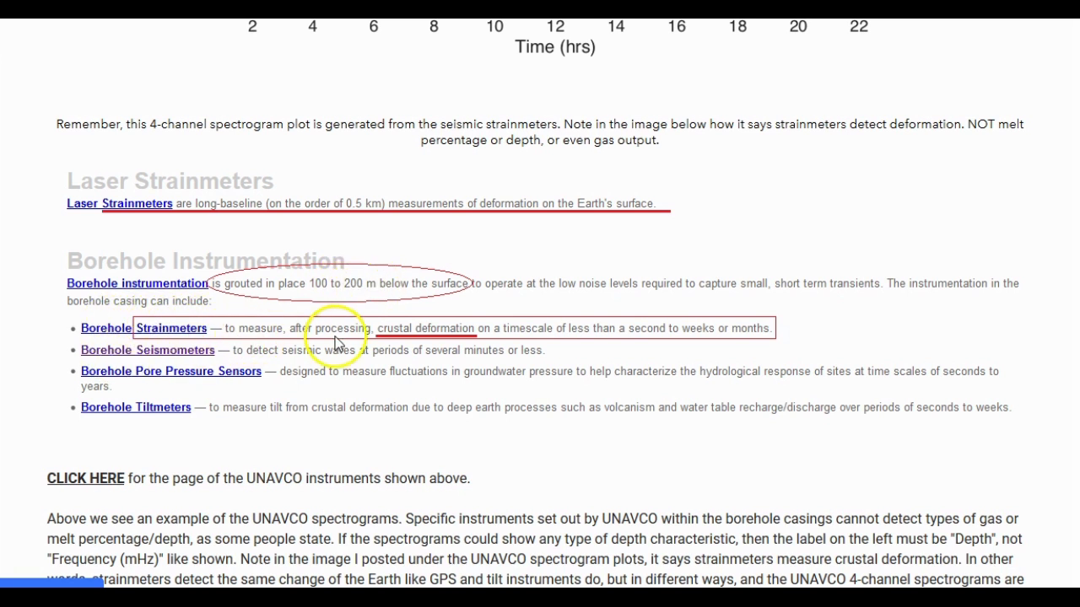
mouse_move(459, 323)
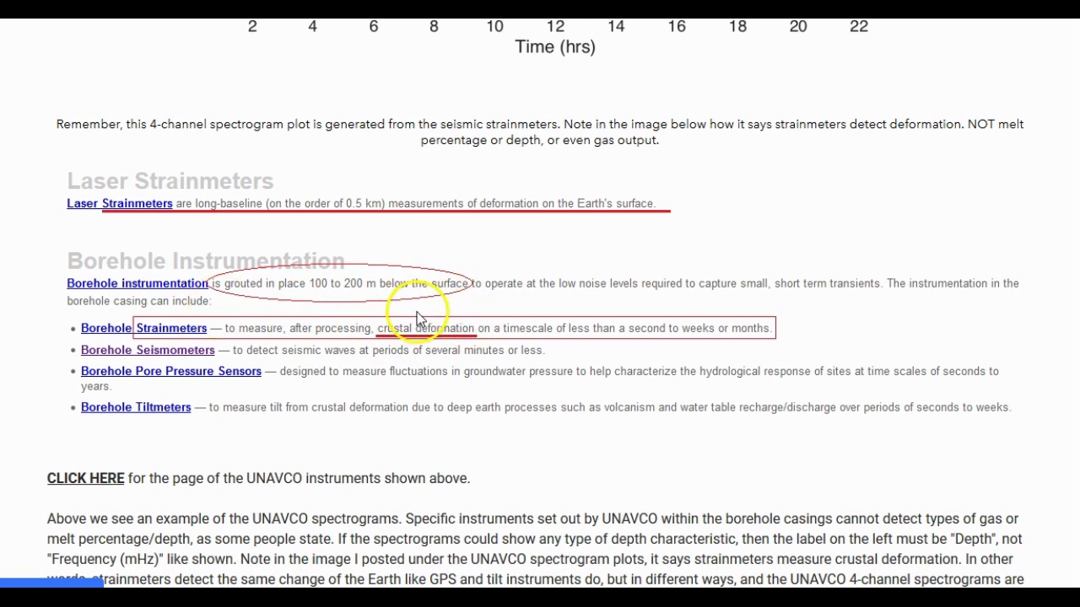
mouse_move(451, 336)
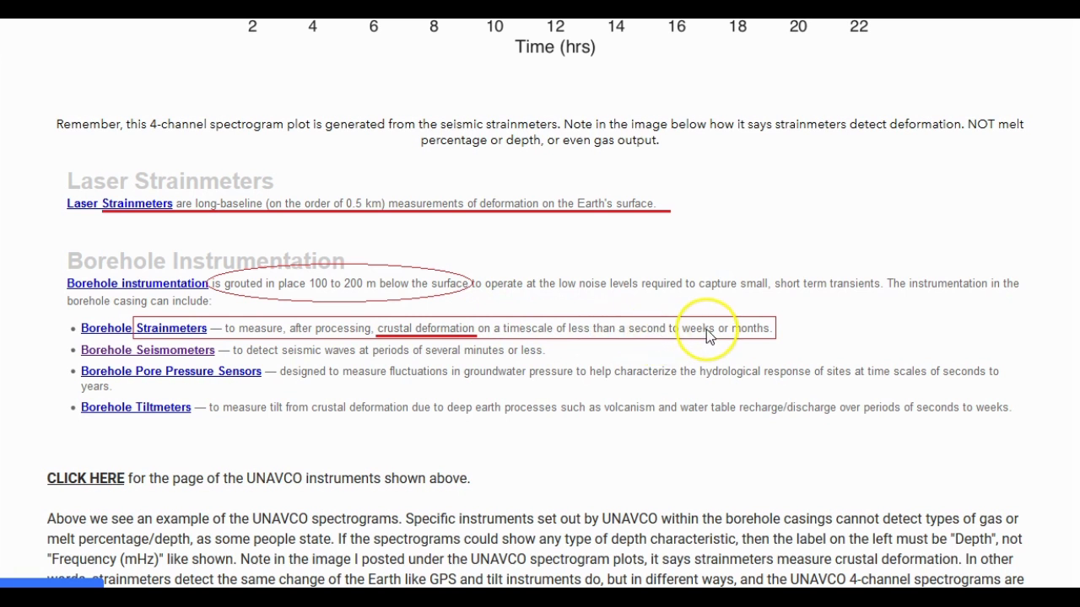
mouse_move(325, 378)
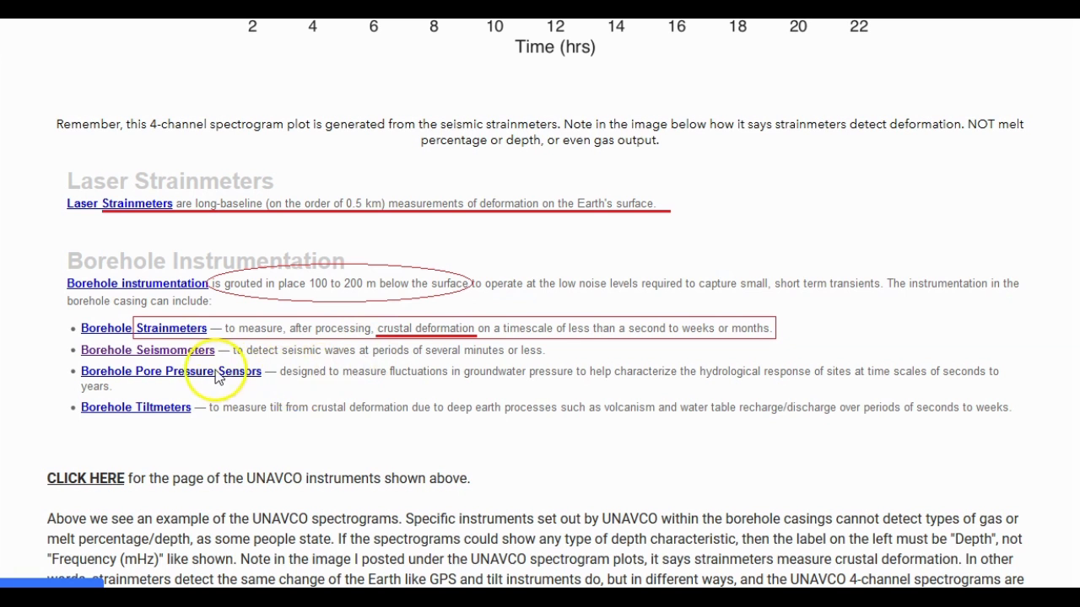
mouse_move(270, 401)
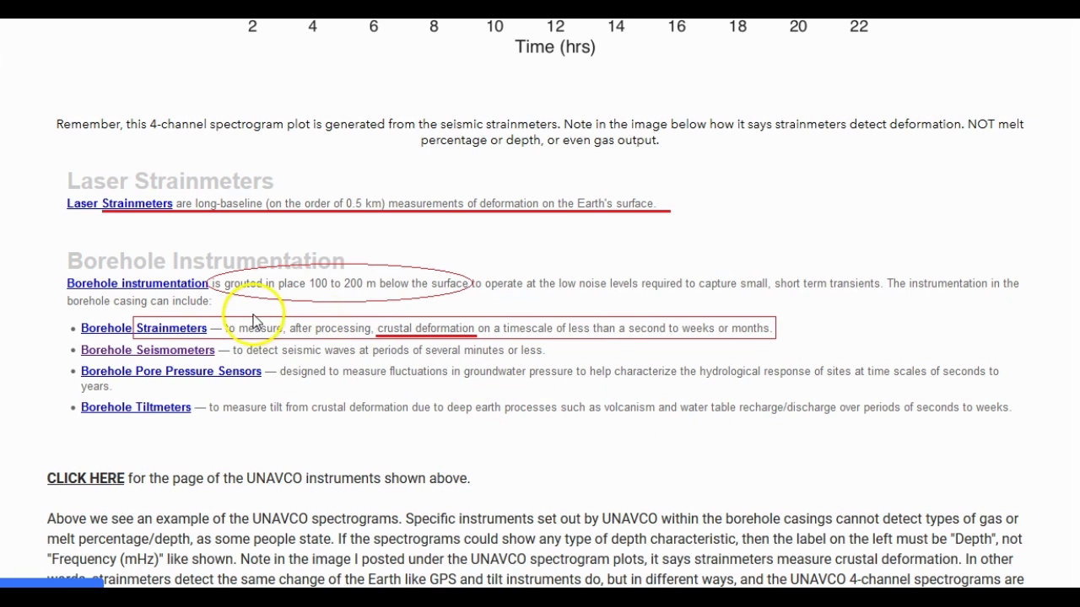
mouse_move(494, 426)
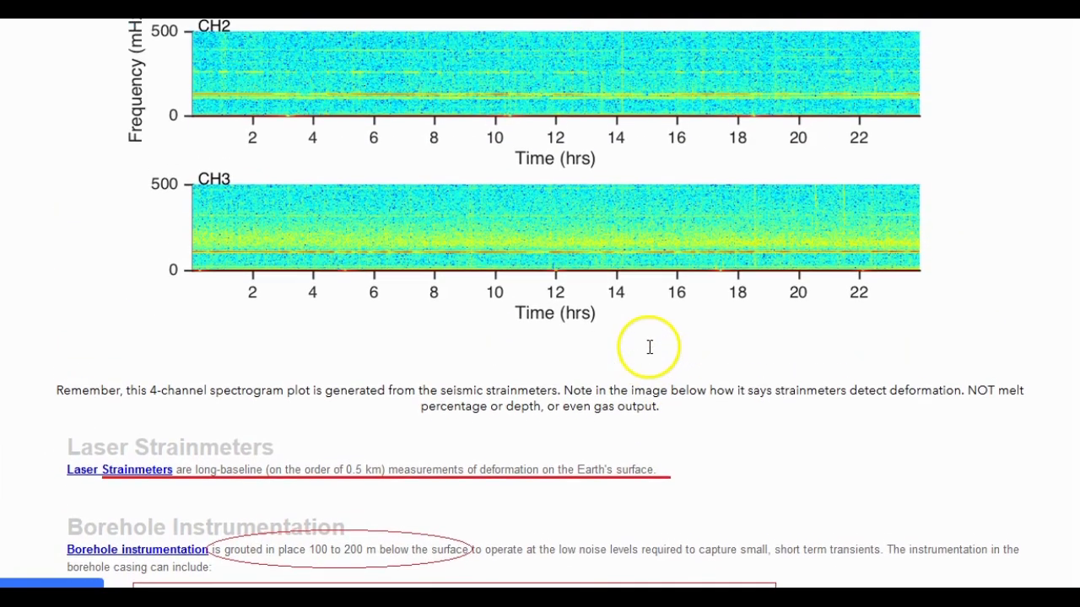
scroll("up", 3)
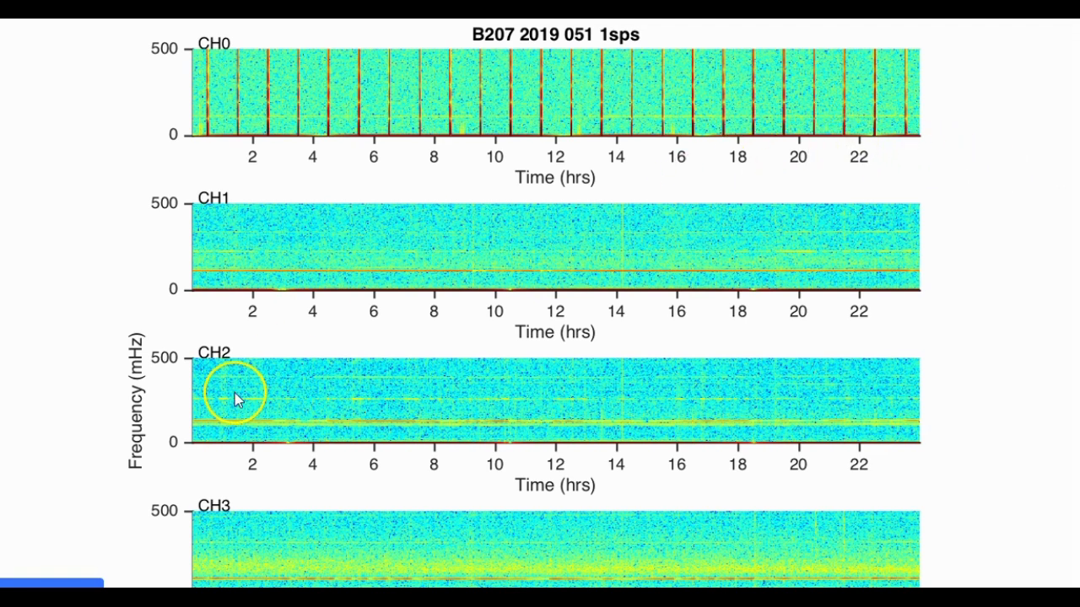
mouse_move(139, 419)
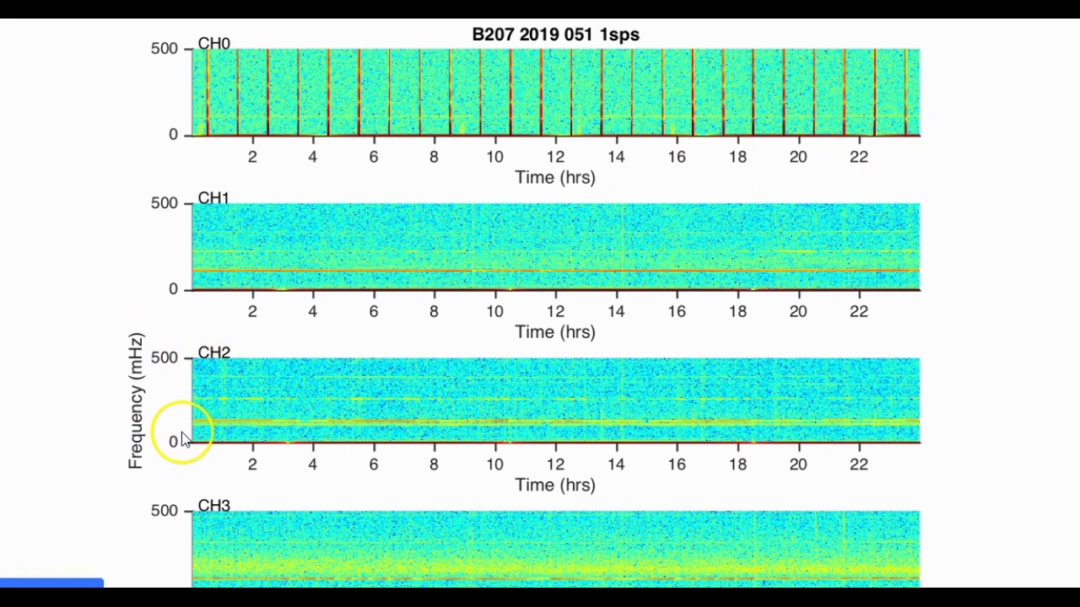
mouse_move(192, 409)
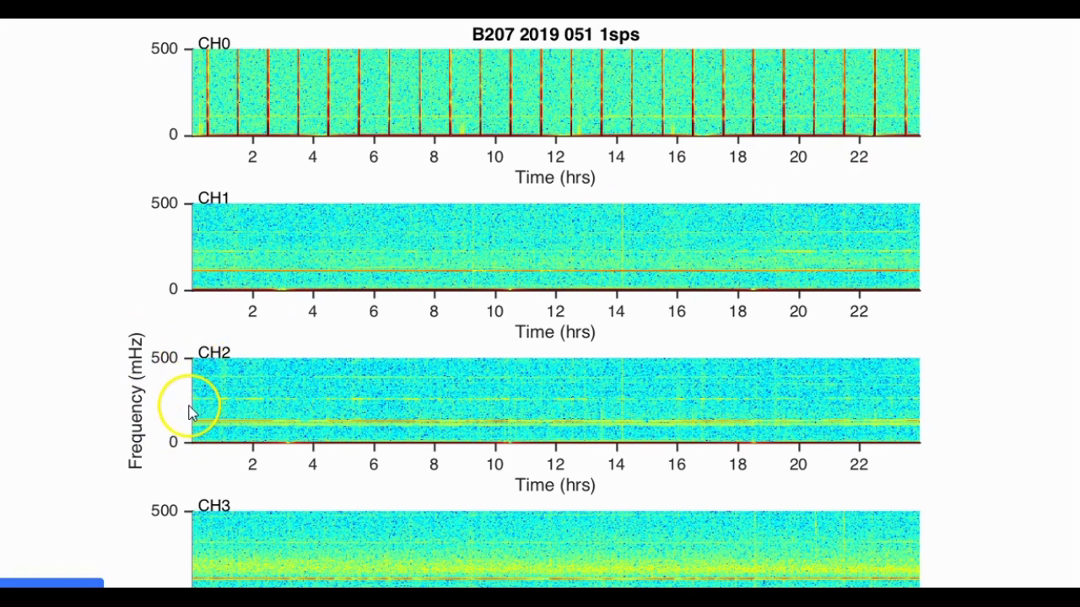
mouse_move(150, 379)
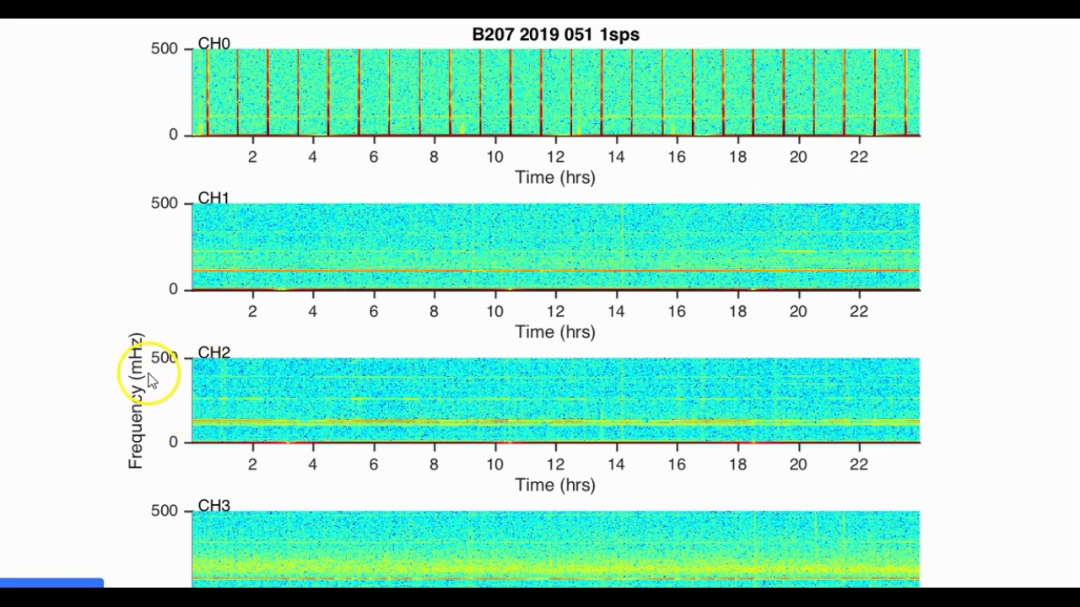
mouse_move(367, 327)
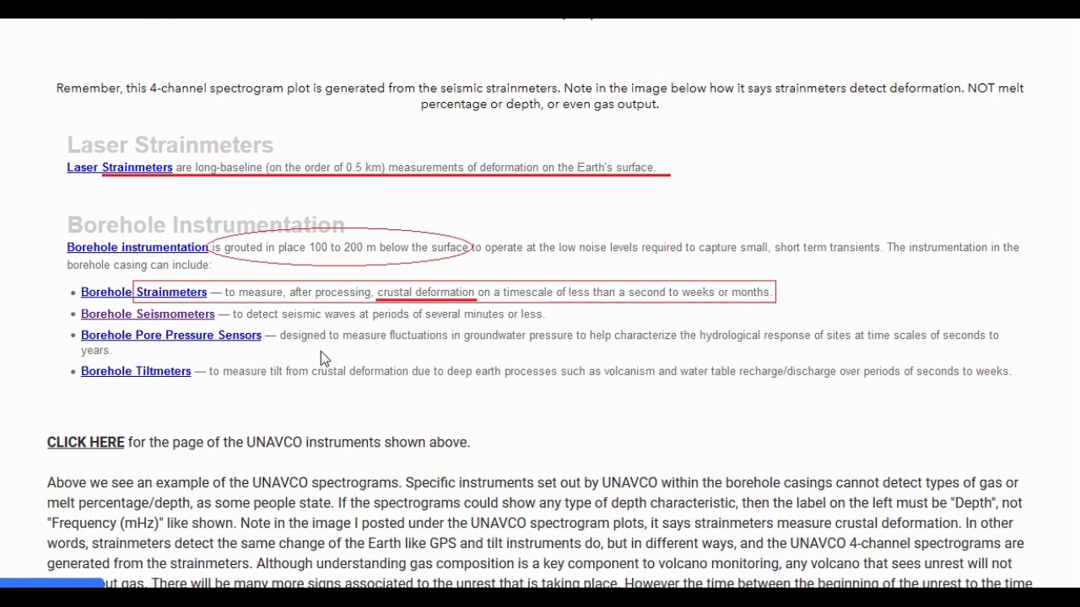
- Scroll past the Borehole Instrumentation text to the B207 CH0–CH3 spectrogram panels
scroll("down", 3)
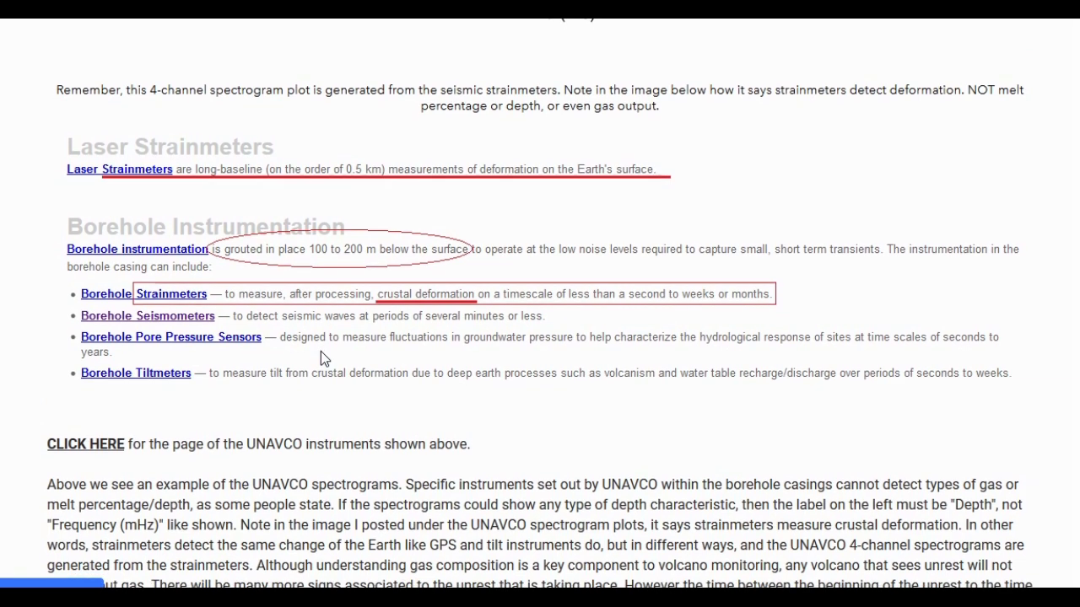
scroll("down", 3)
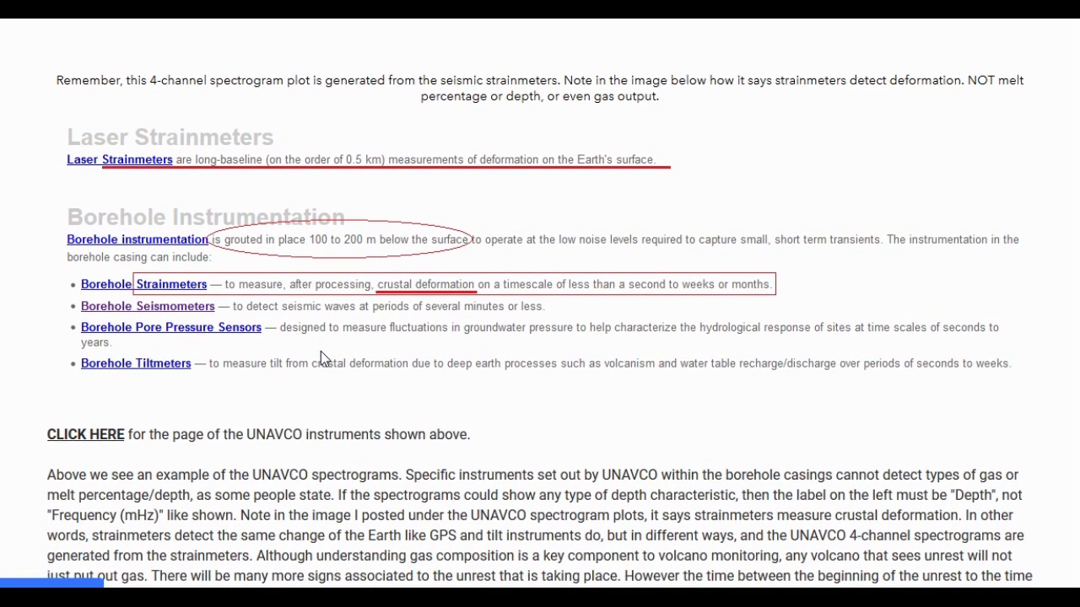
scroll("down", 3)
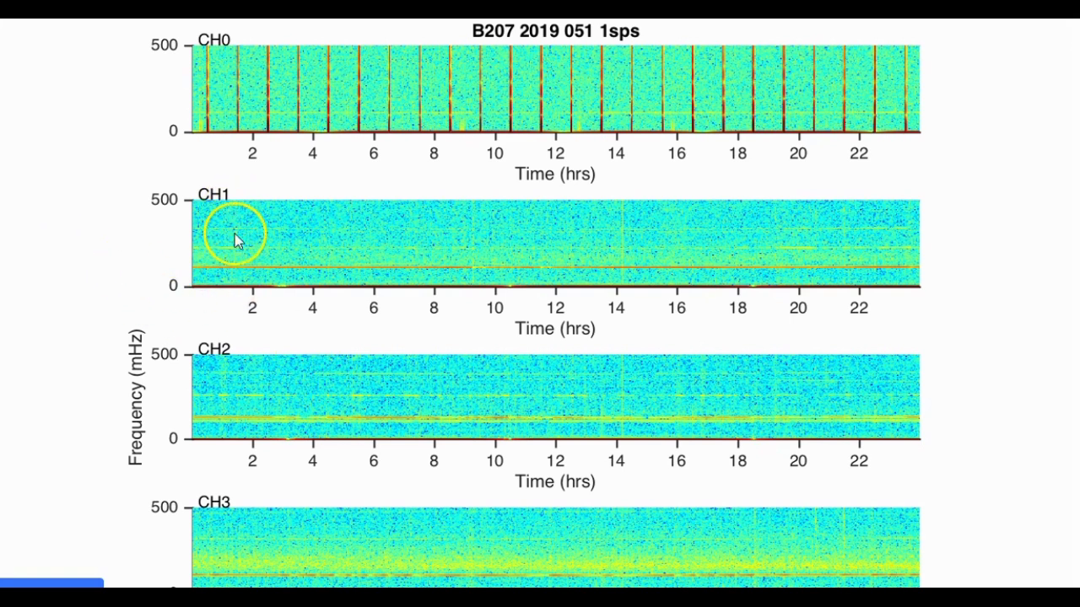
mouse_move(306, 228)
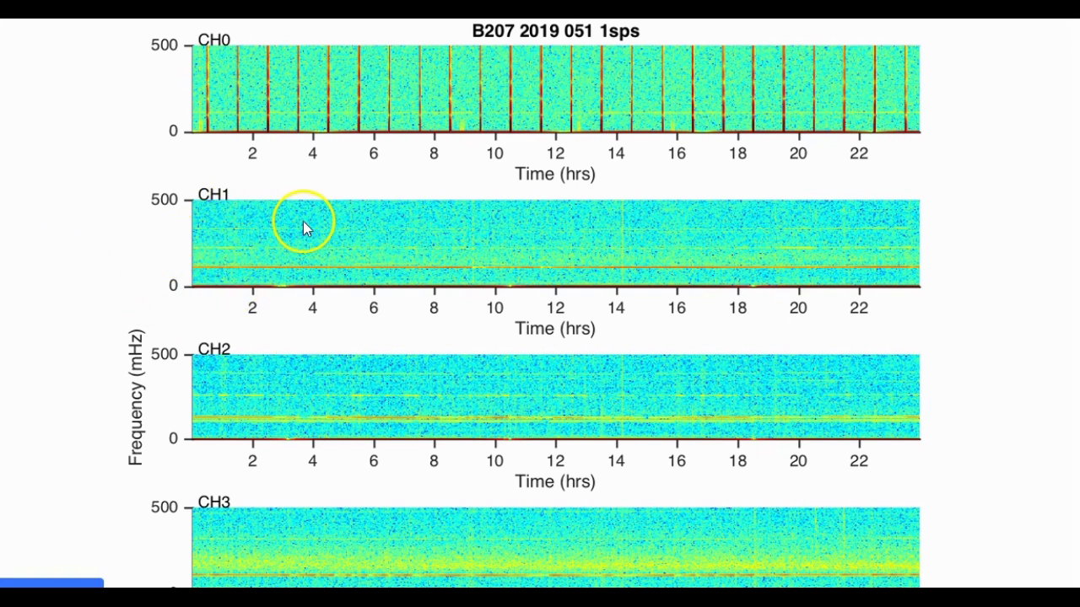
mouse_move(261, 234)
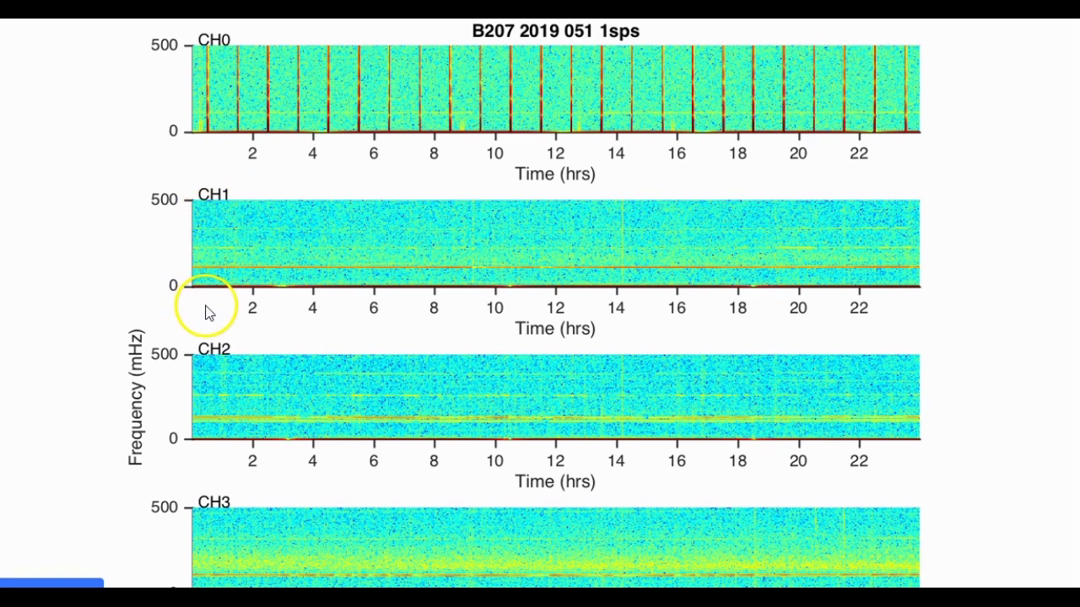
mouse_move(196, 362)
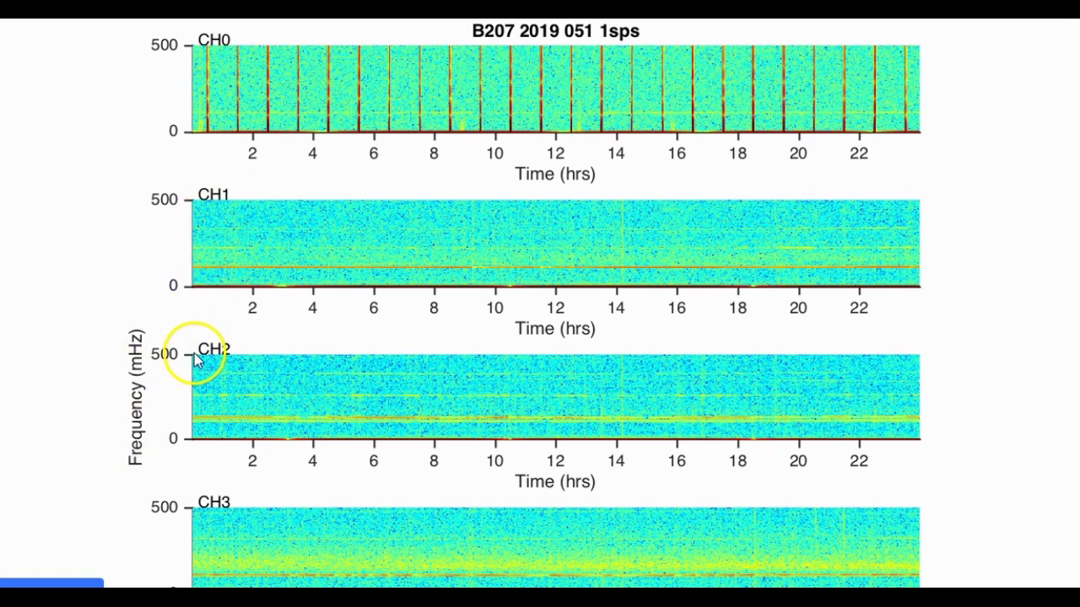
mouse_move(367, 247)
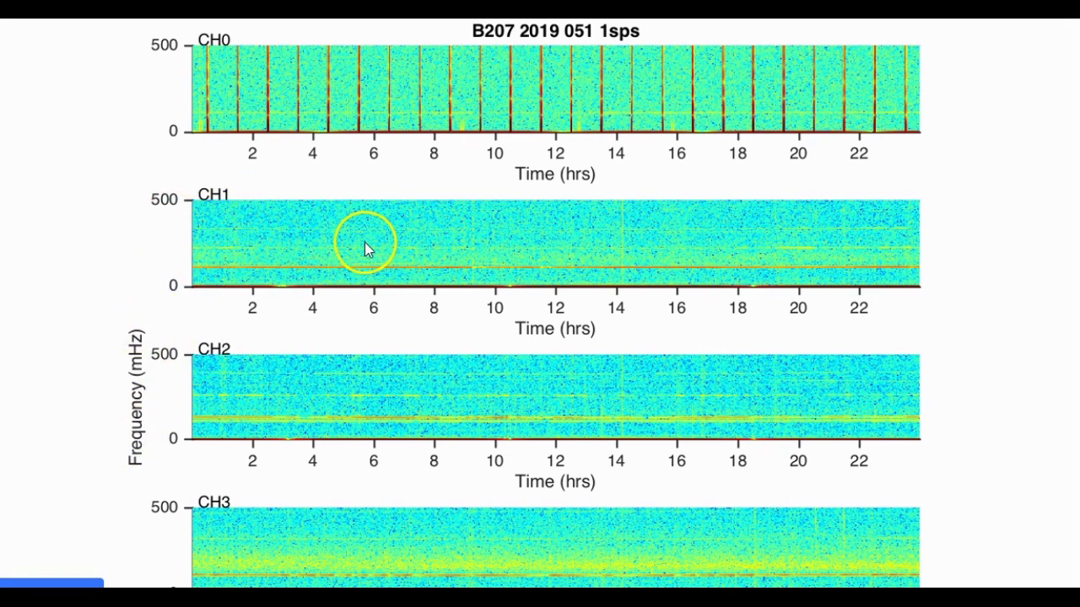
mouse_move(454, 258)
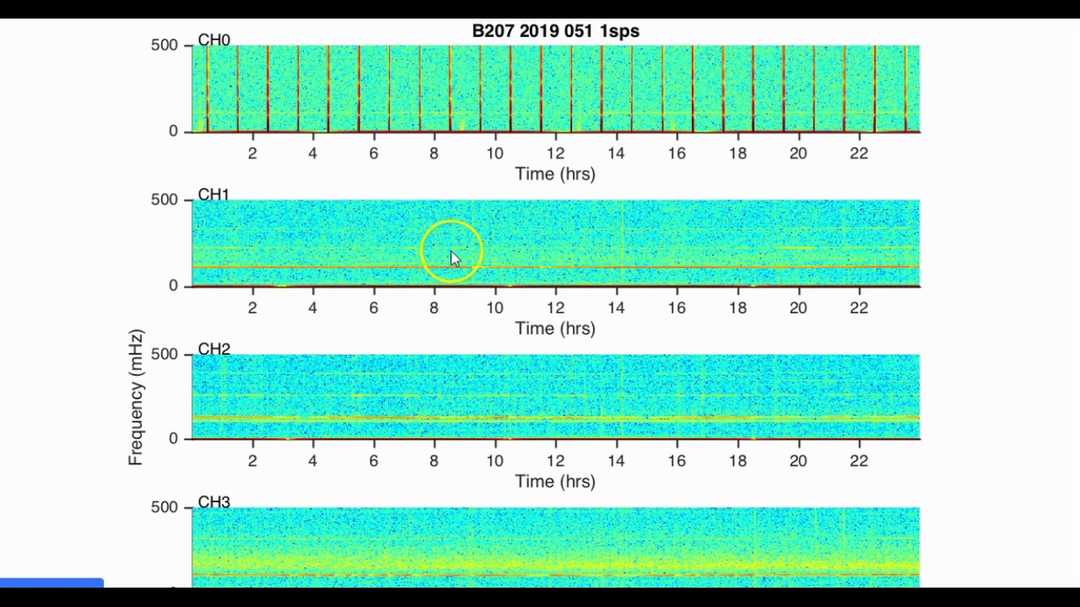
mouse_move(367, 341)
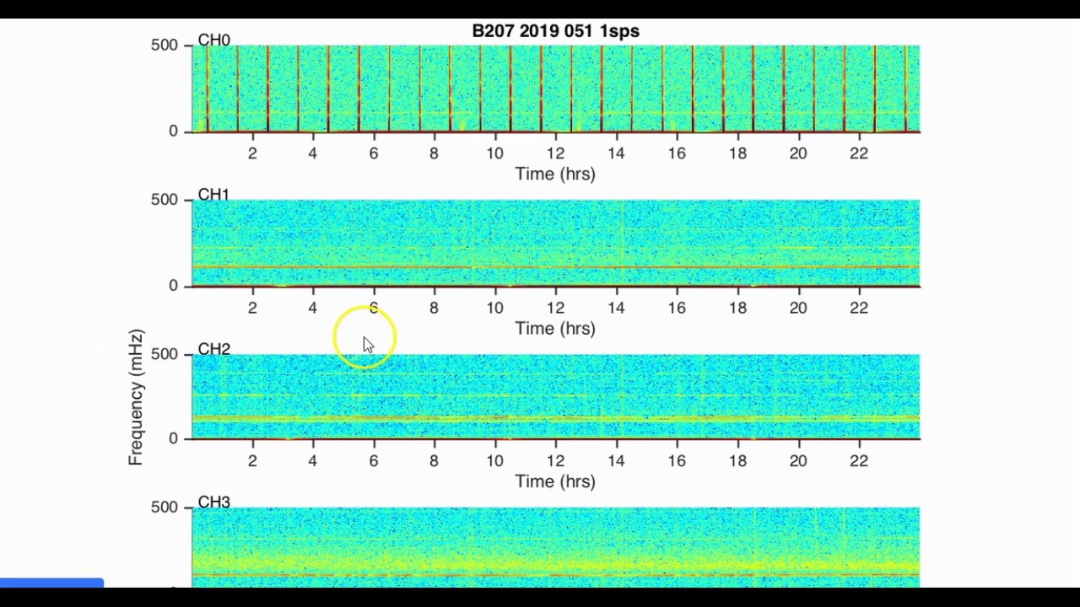
mouse_move(38, 293)
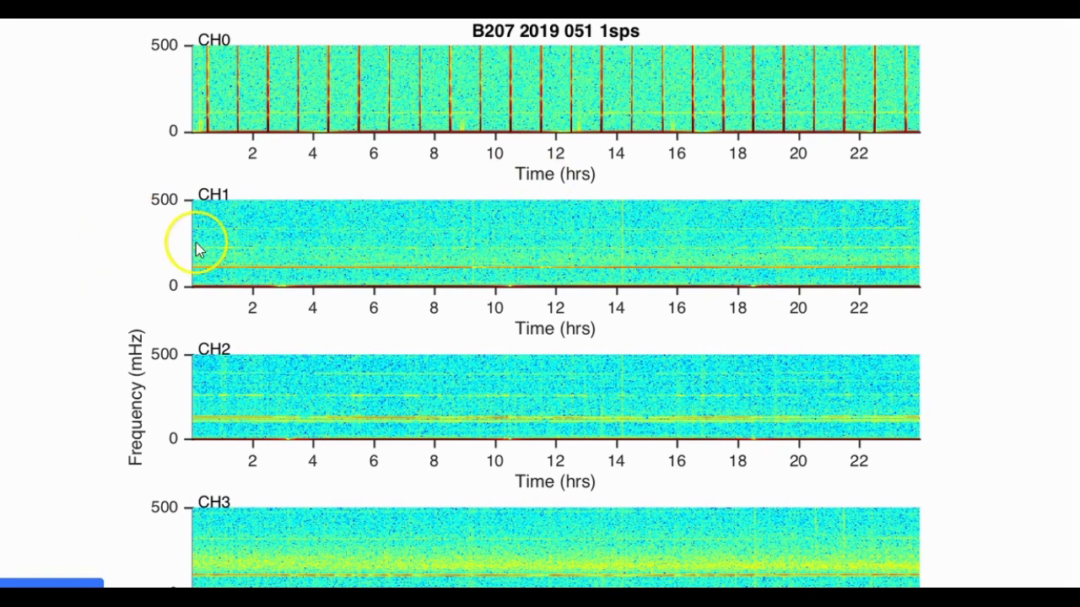
mouse_move(188, 108)
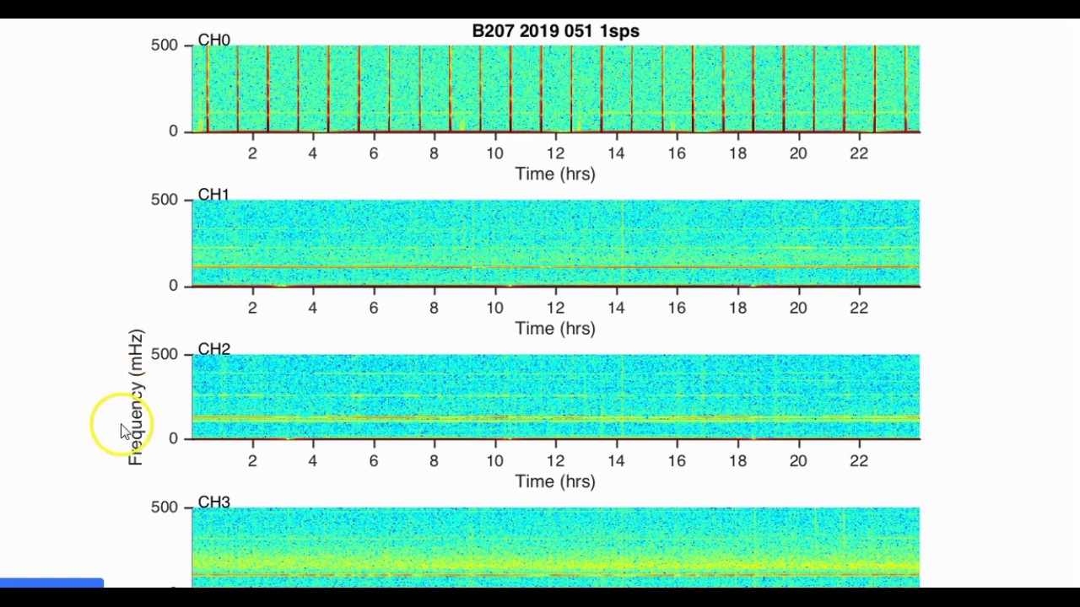
mouse_move(152, 380)
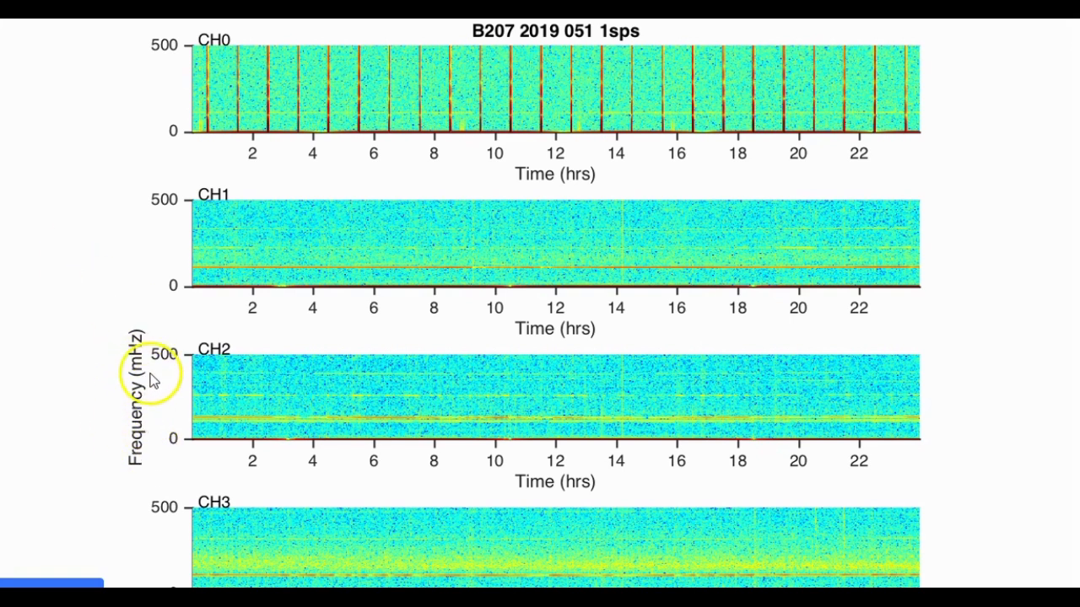
mouse_move(150, 329)
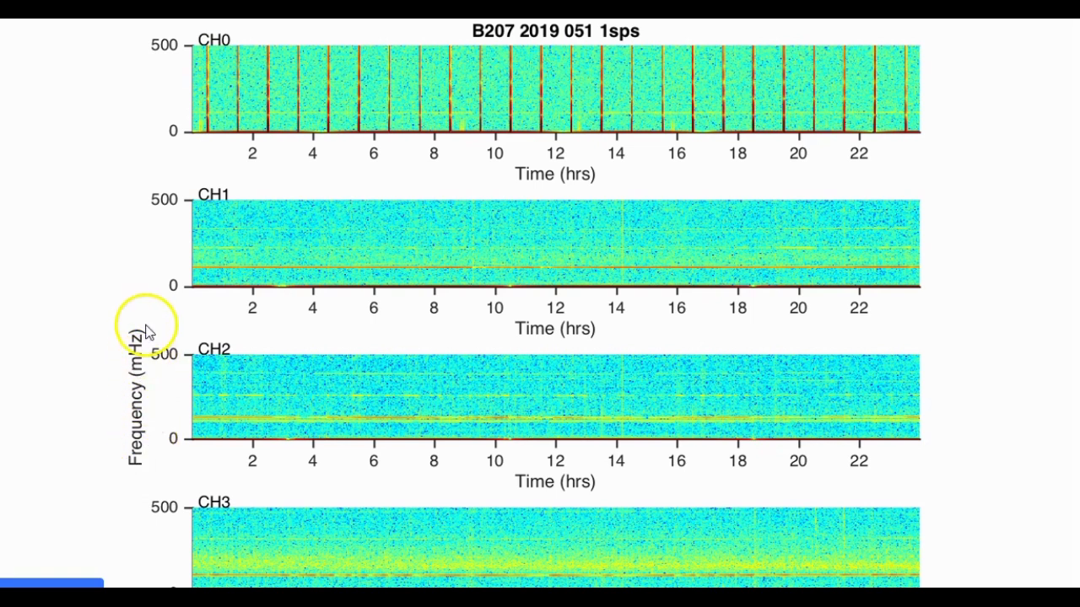
mouse_move(192, 462)
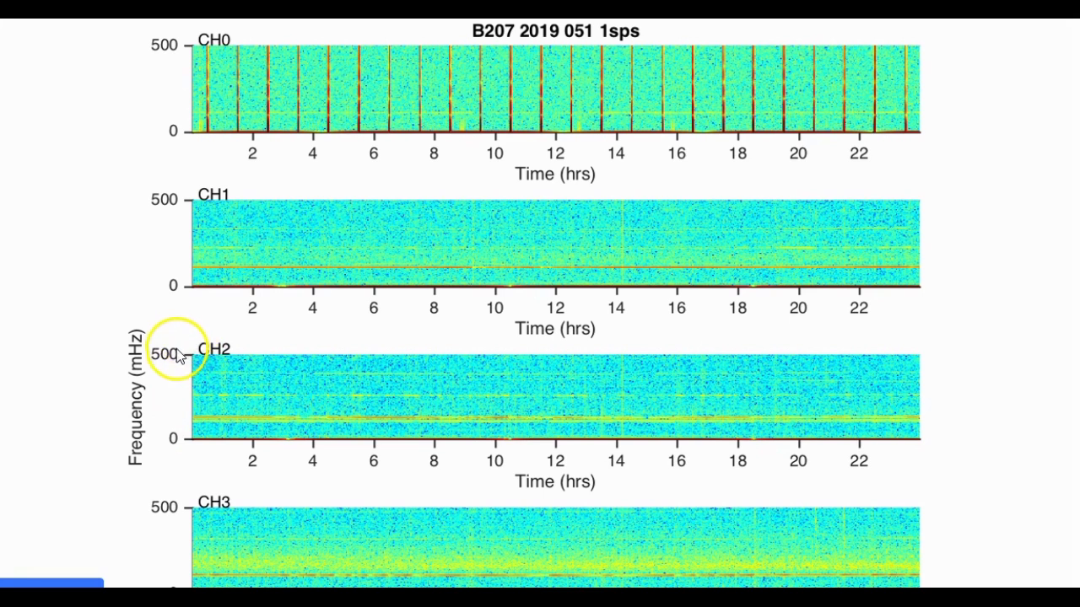
mouse_move(92, 396)
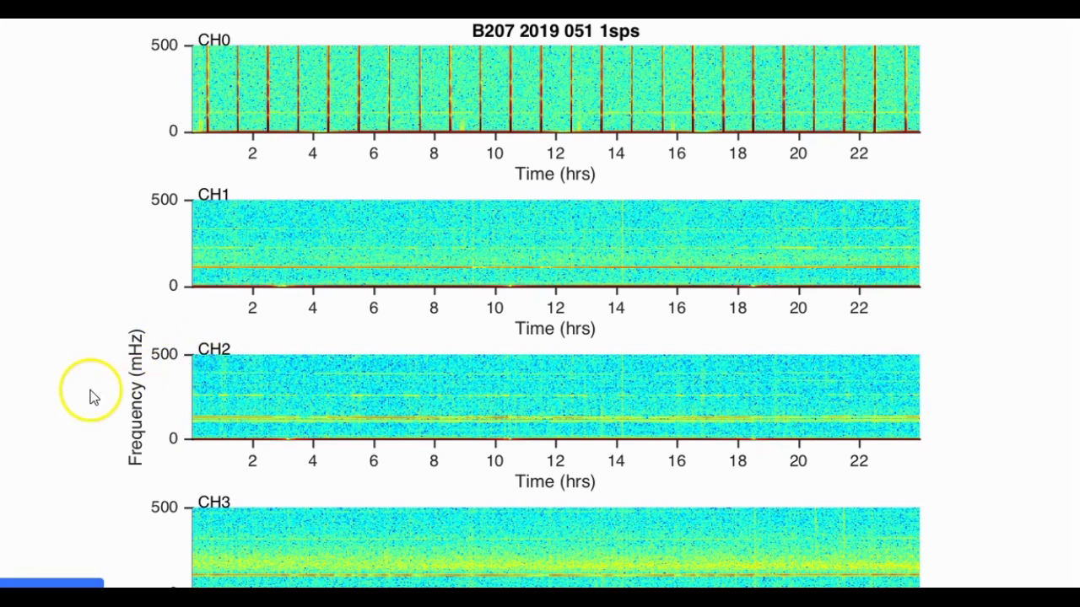
mouse_move(79, 397)
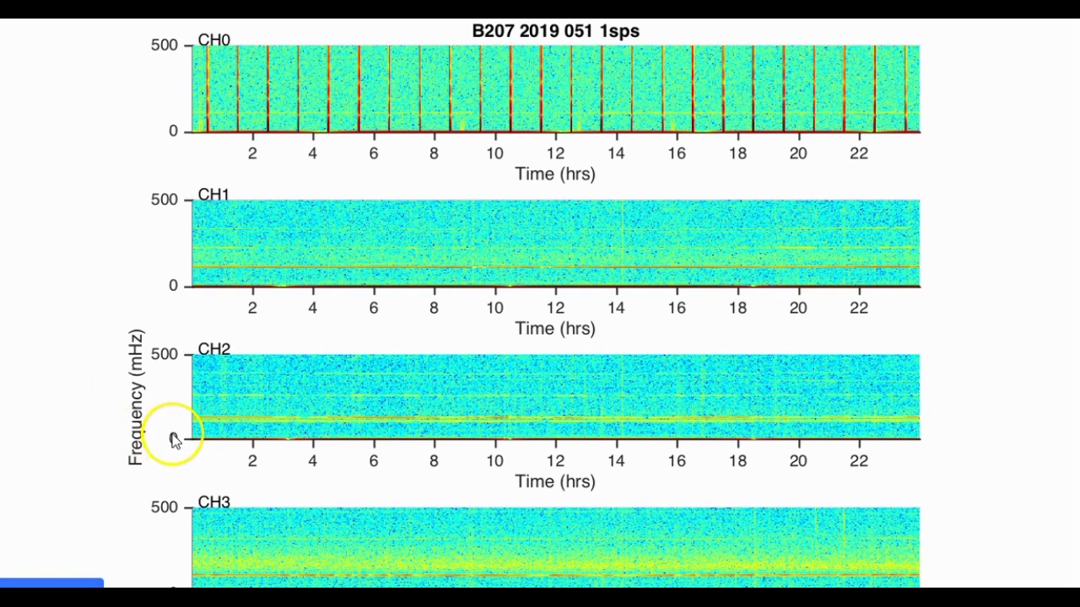
mouse_move(175, 365)
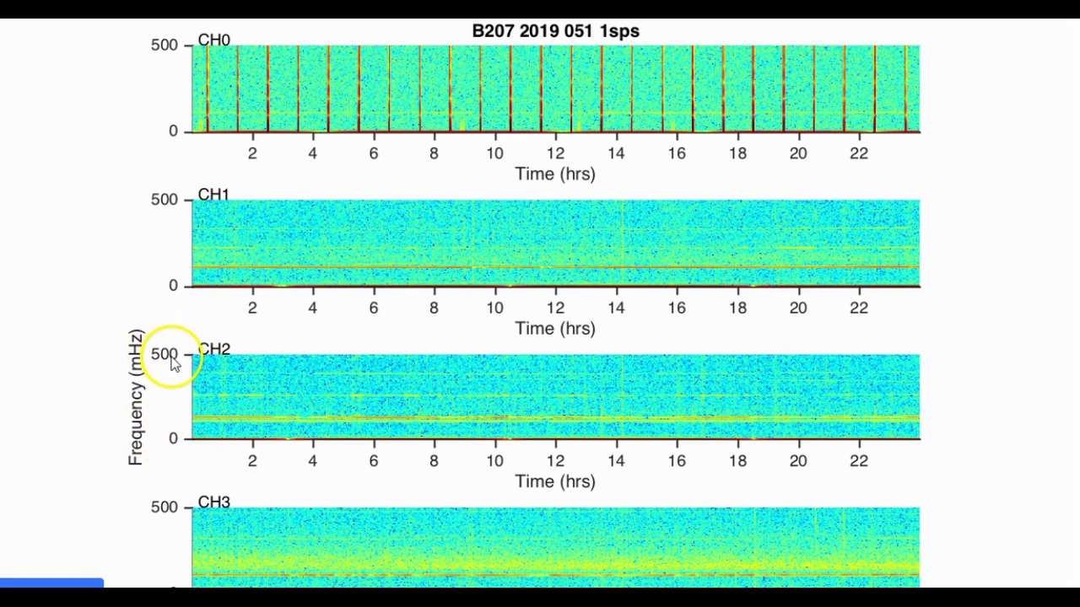
mouse_move(119, 443)
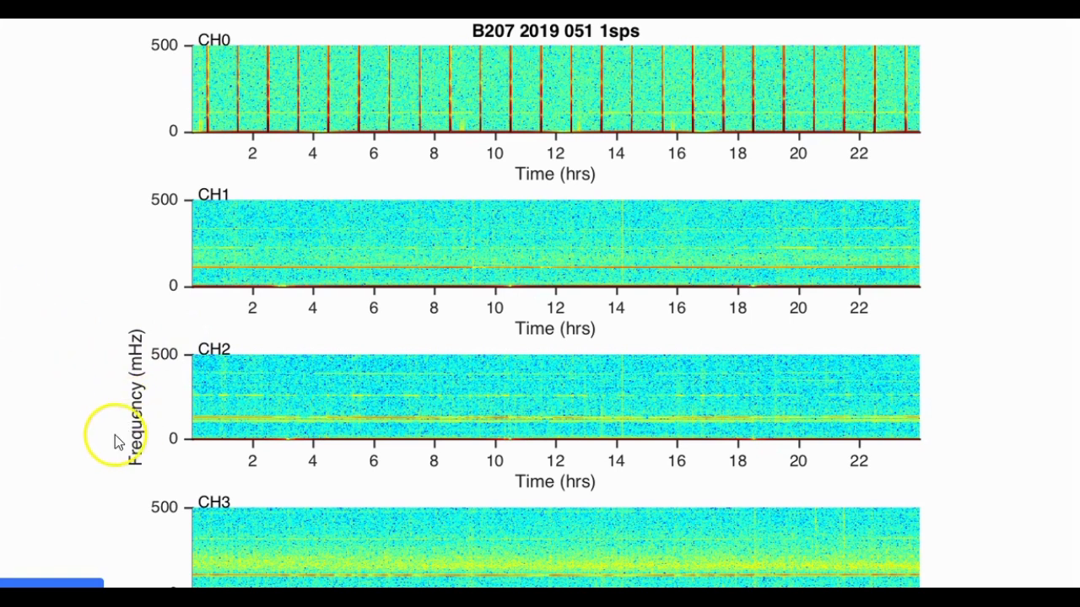
mouse_move(144, 371)
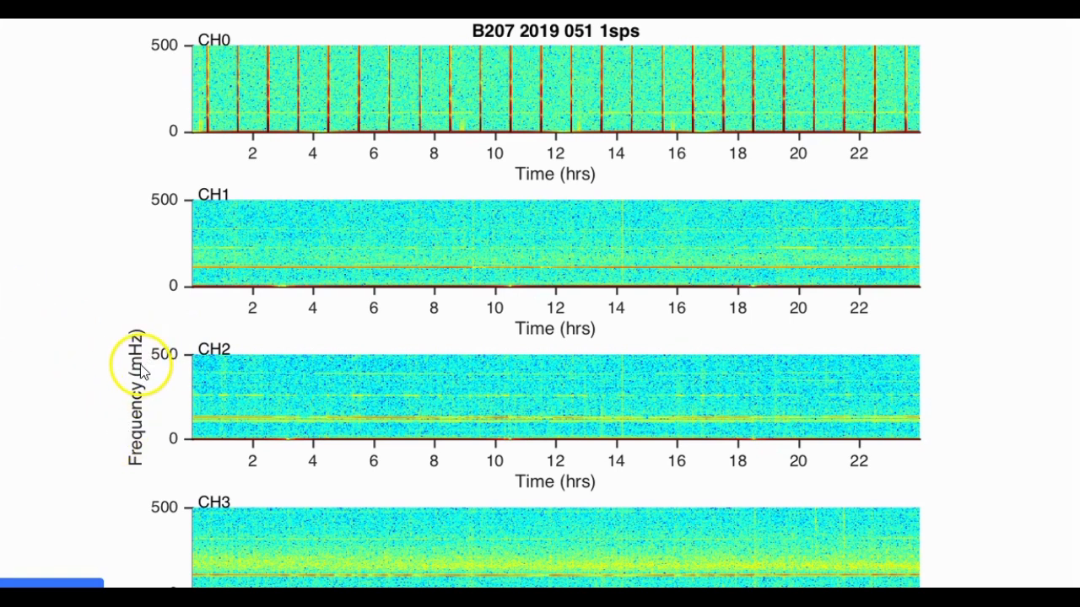
mouse_move(44, 358)
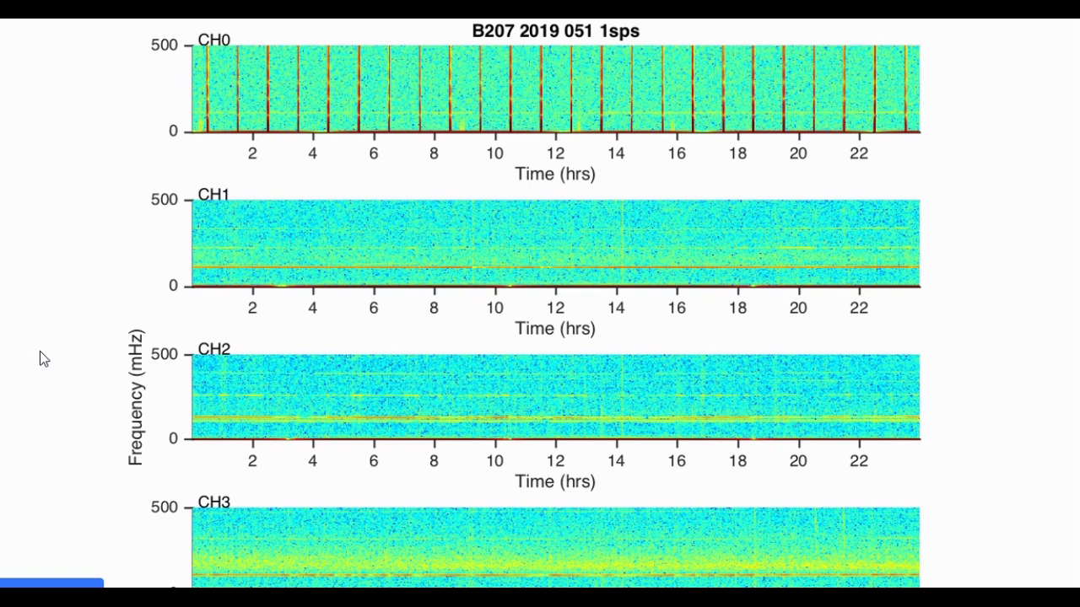
scroll("down", 3)
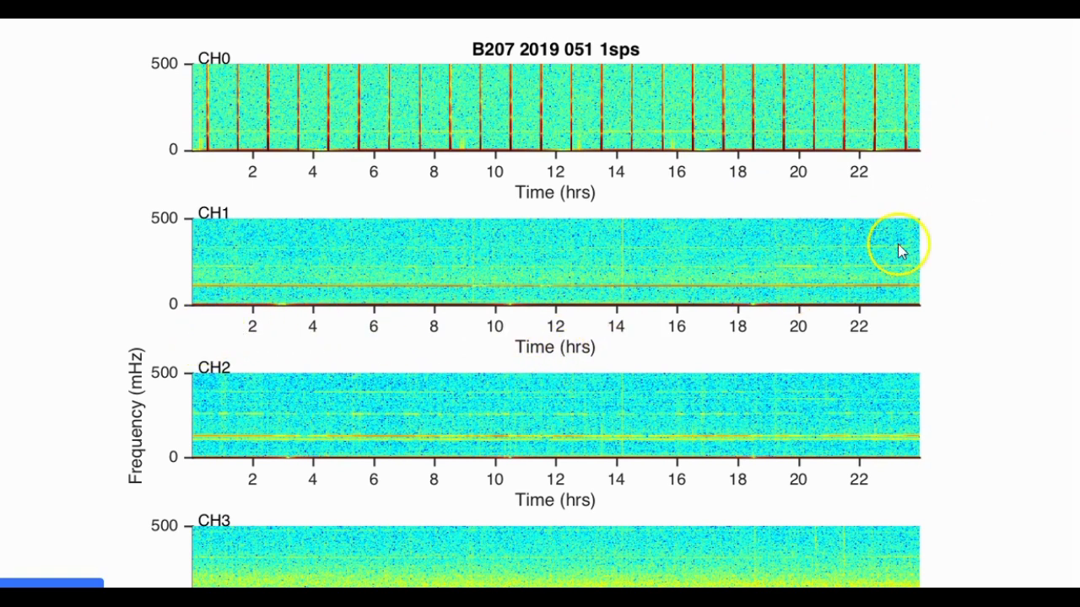
mouse_move(930, 283)
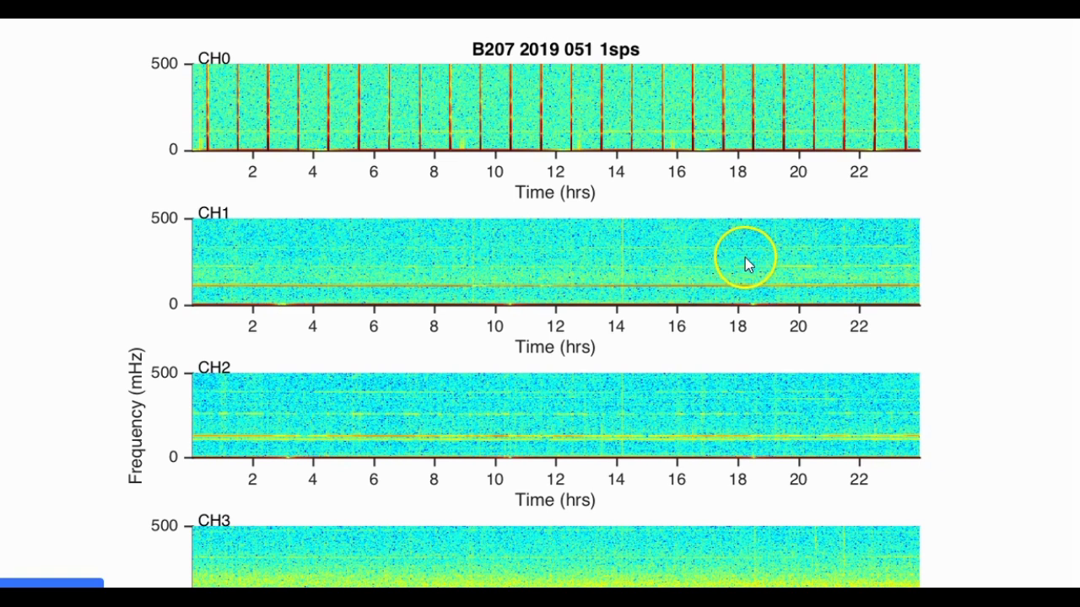
mouse_move(966, 306)
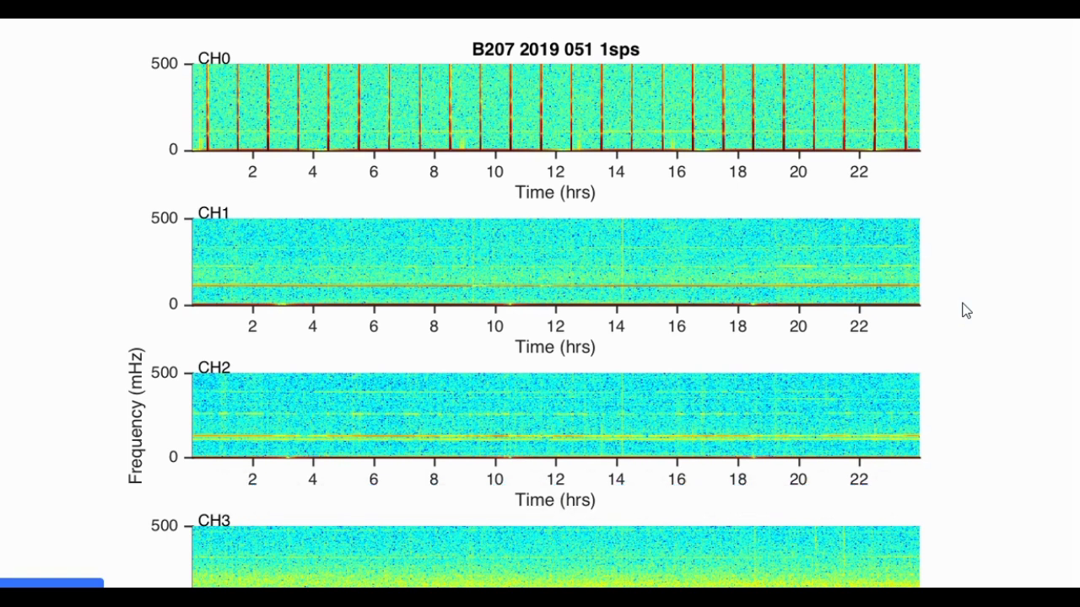
mouse_move(1002, 292)
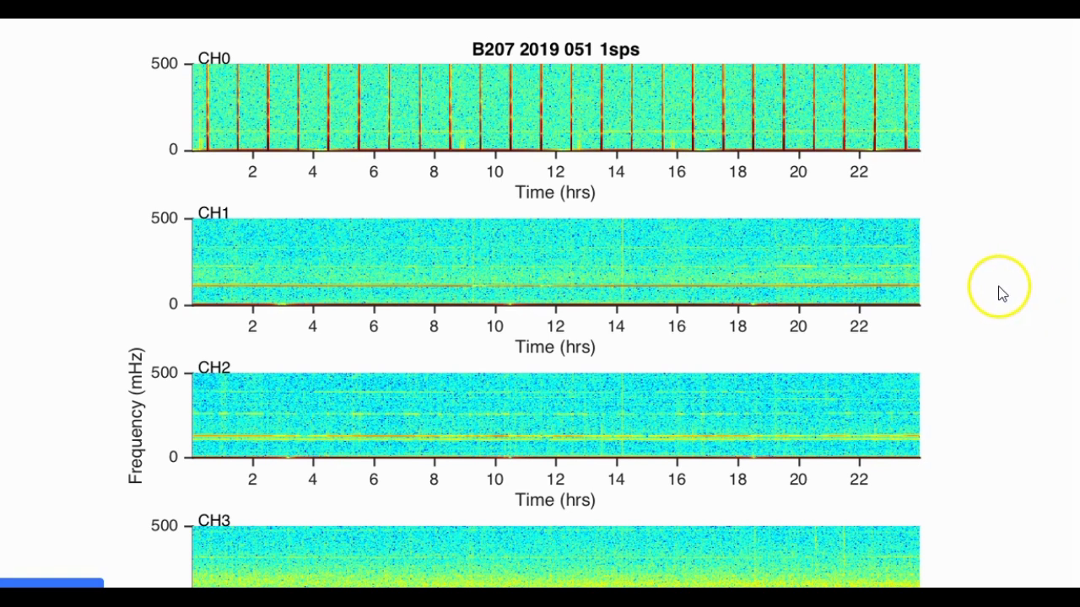
mouse_move(958, 300)
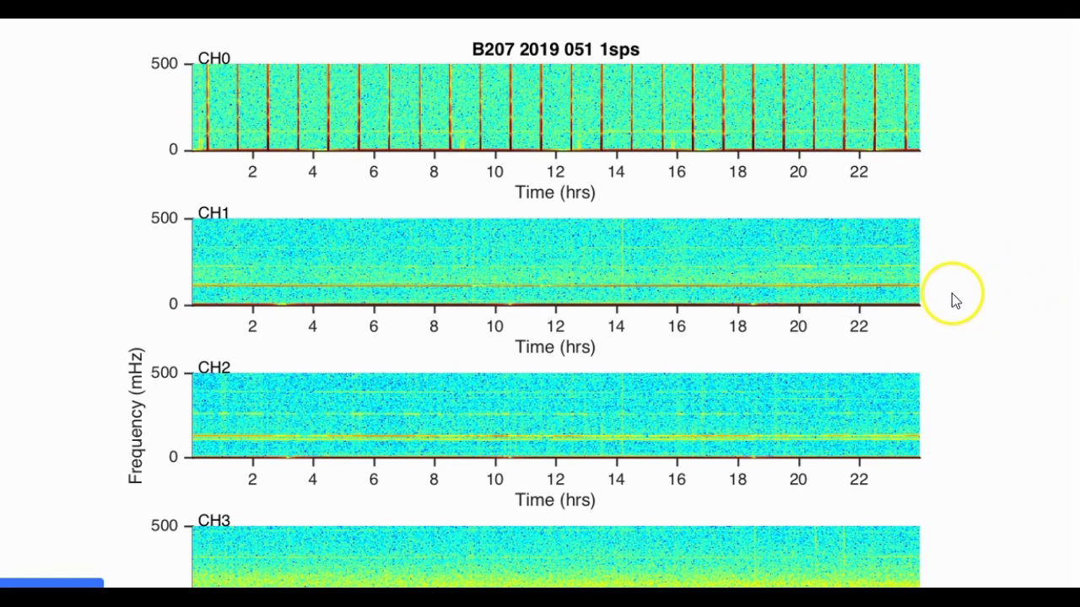
mouse_move(547, 350)
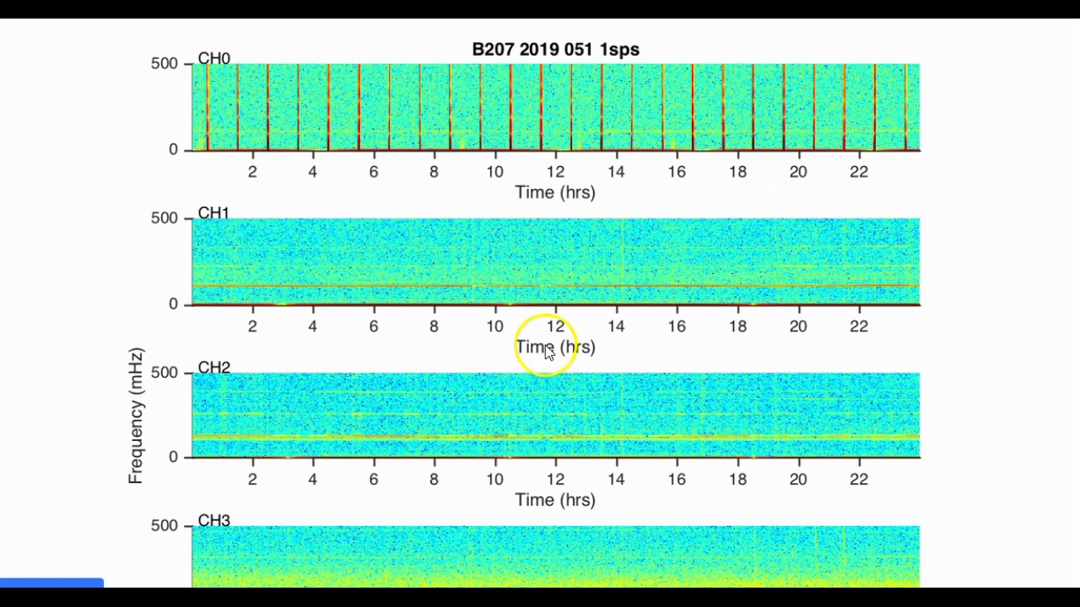
mouse_move(148, 476)
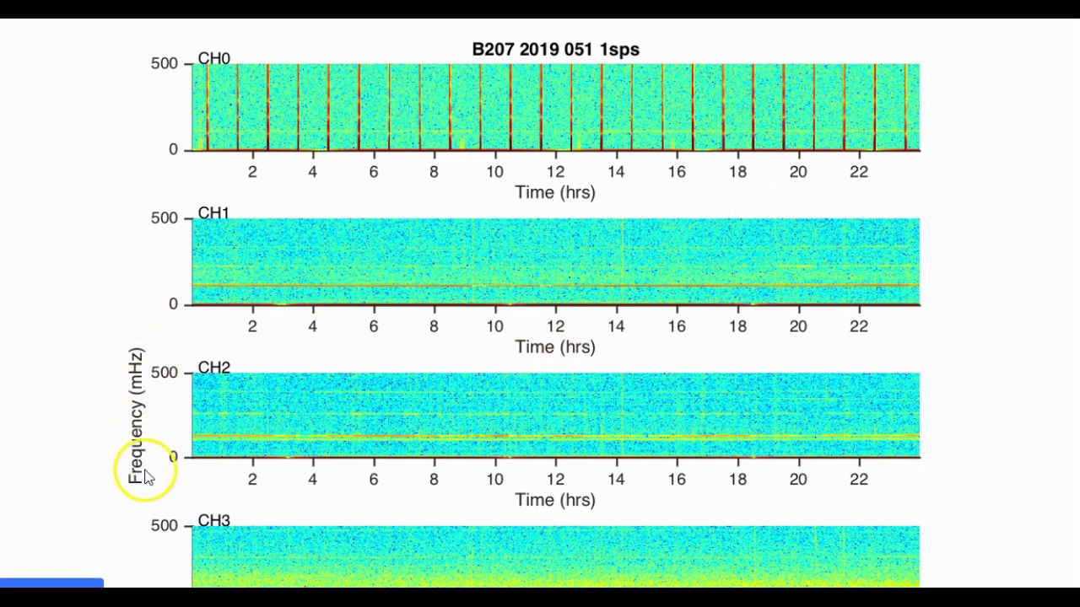
mouse_move(173, 281)
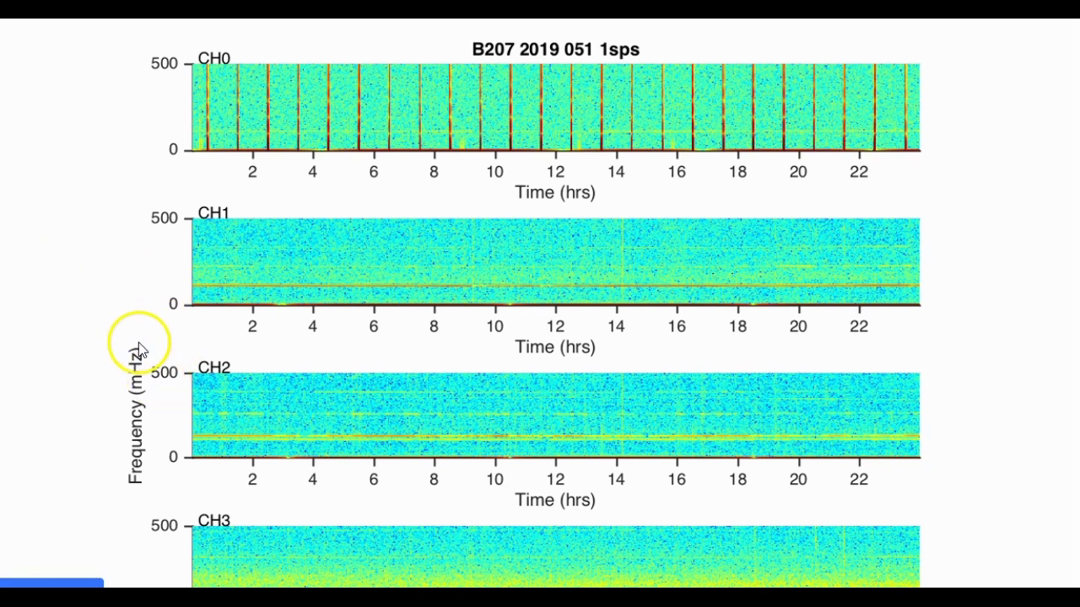
mouse_move(137, 456)
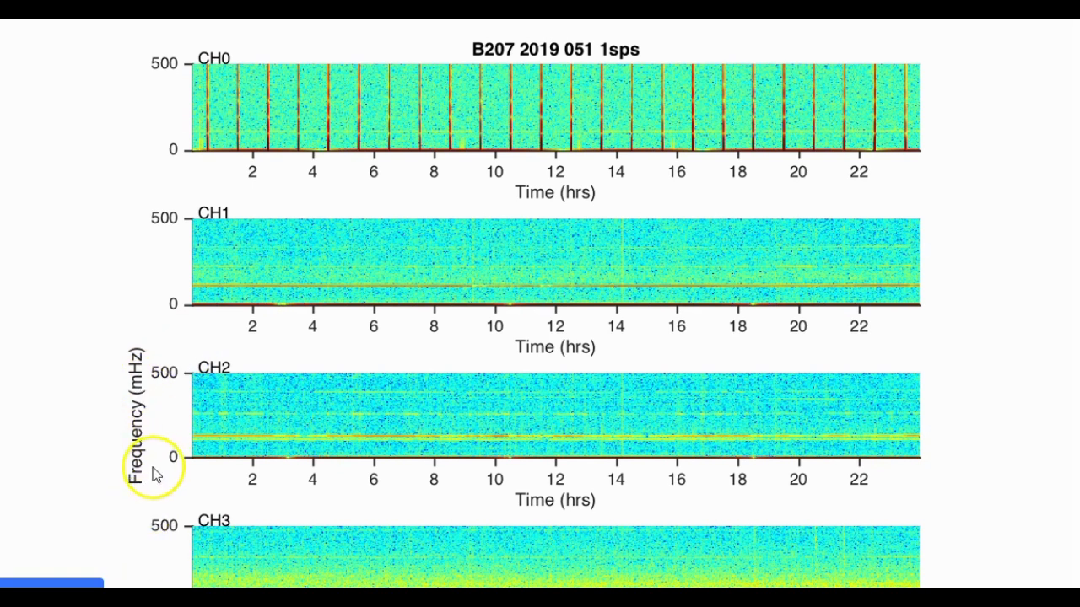
mouse_move(175, 469)
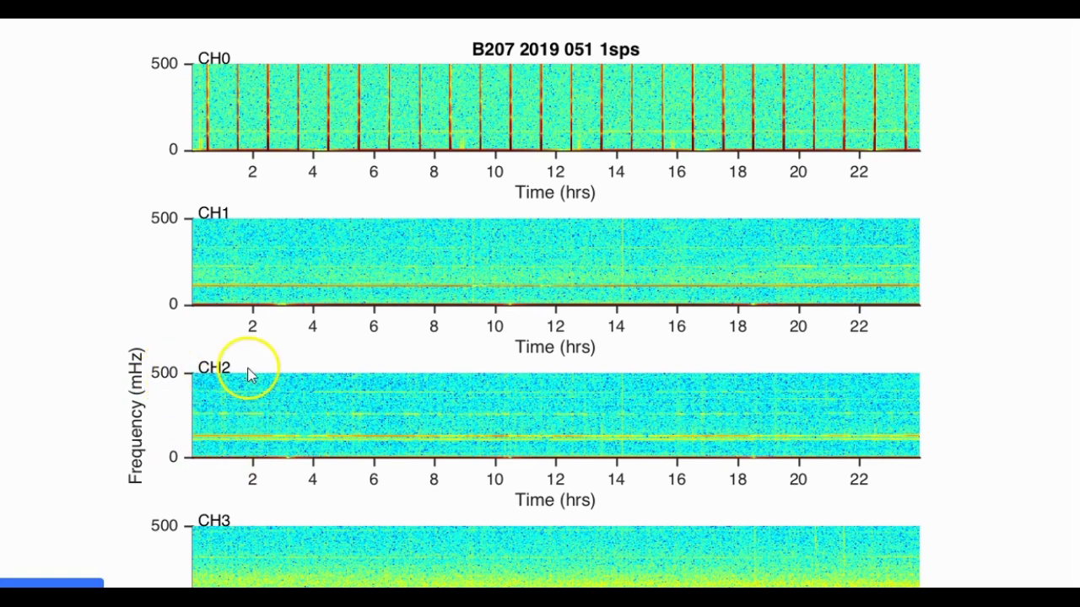
mouse_move(295, 405)
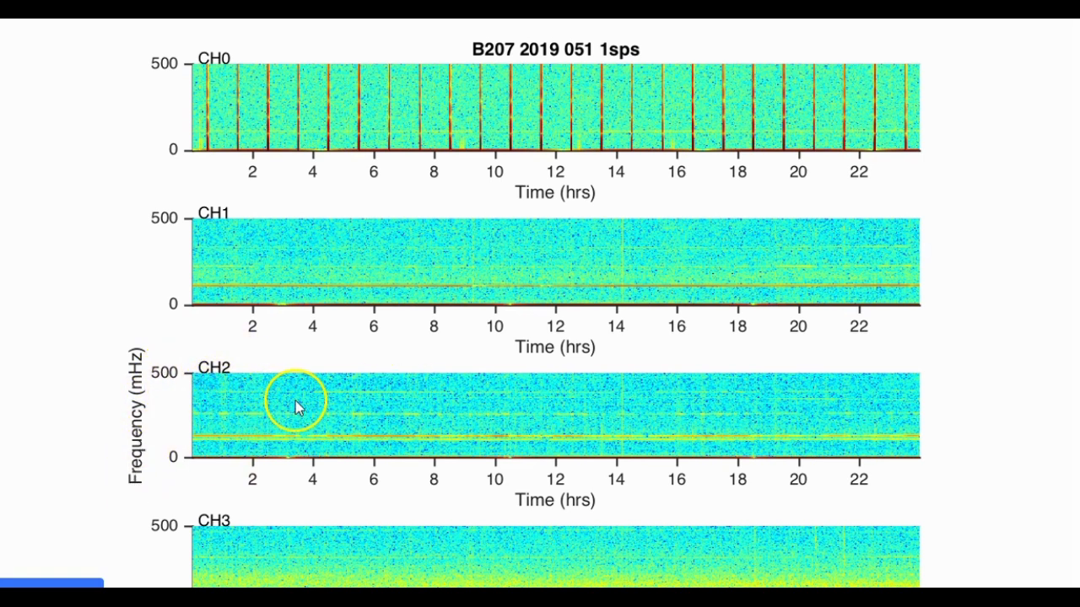
mouse_move(413, 446)
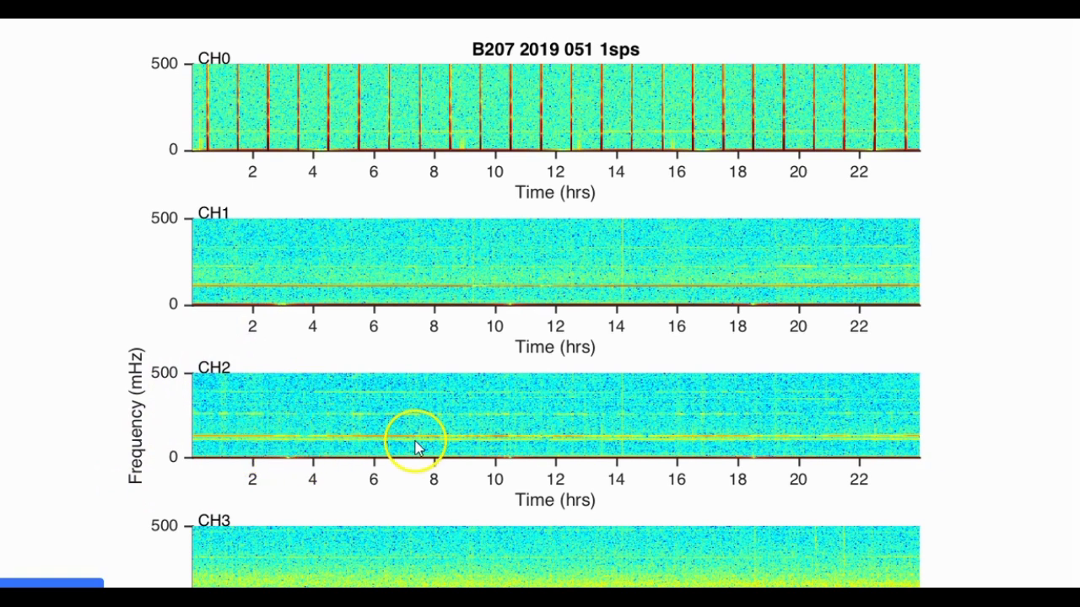
mouse_move(825, 402)
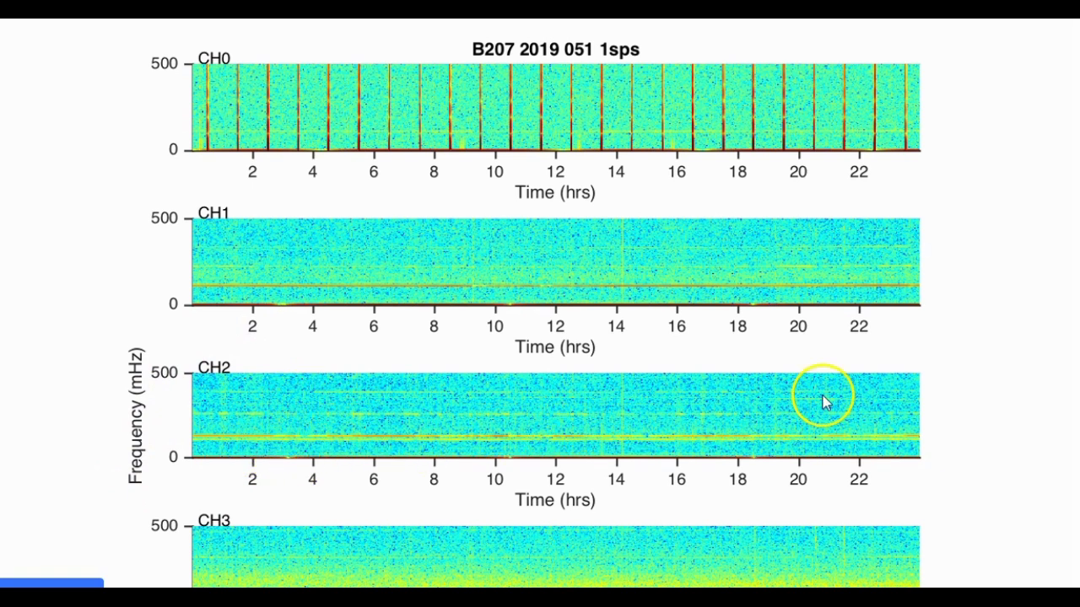
mouse_move(61, 278)
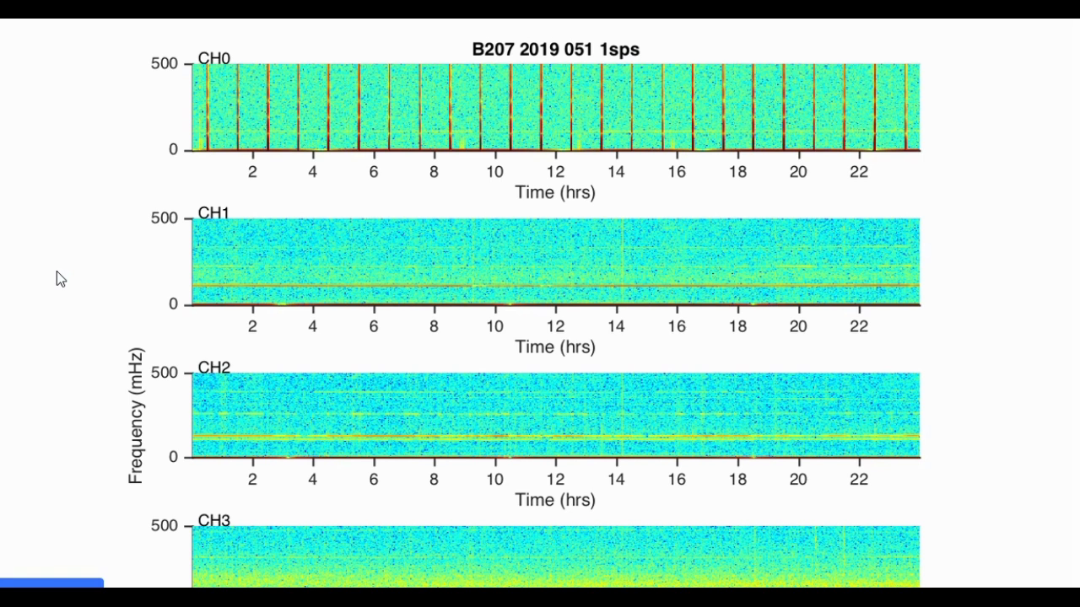
mouse_move(66, 263)
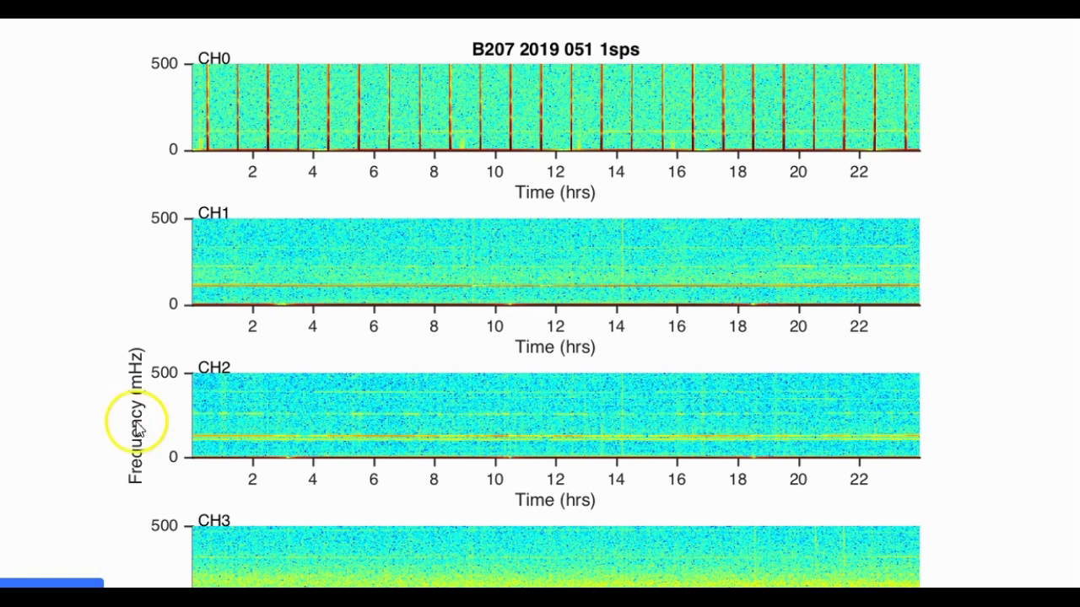
mouse_move(144, 392)
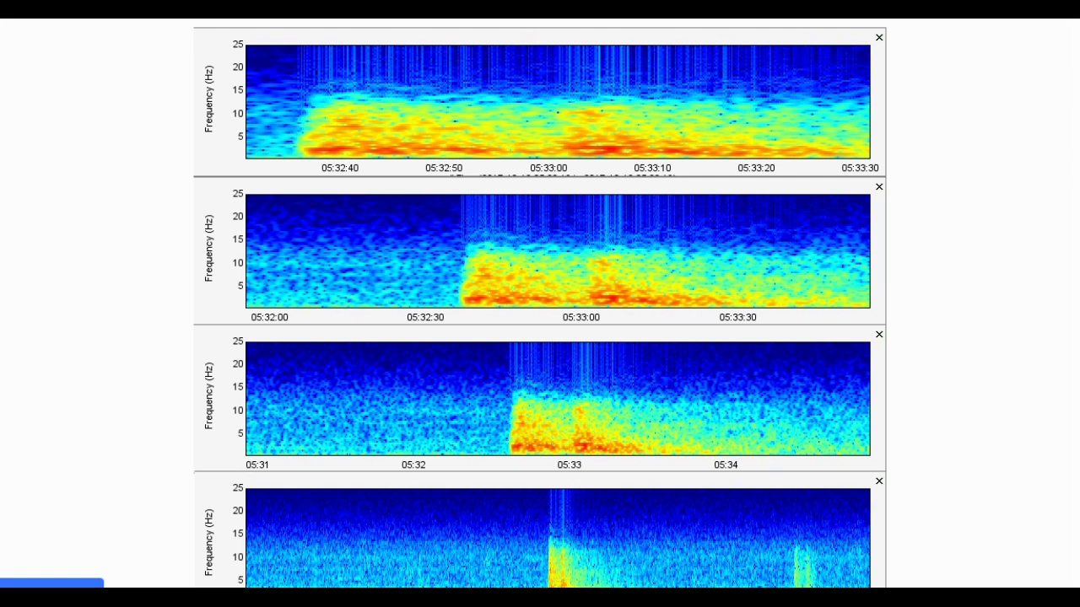
mouse_move(1046, 47)
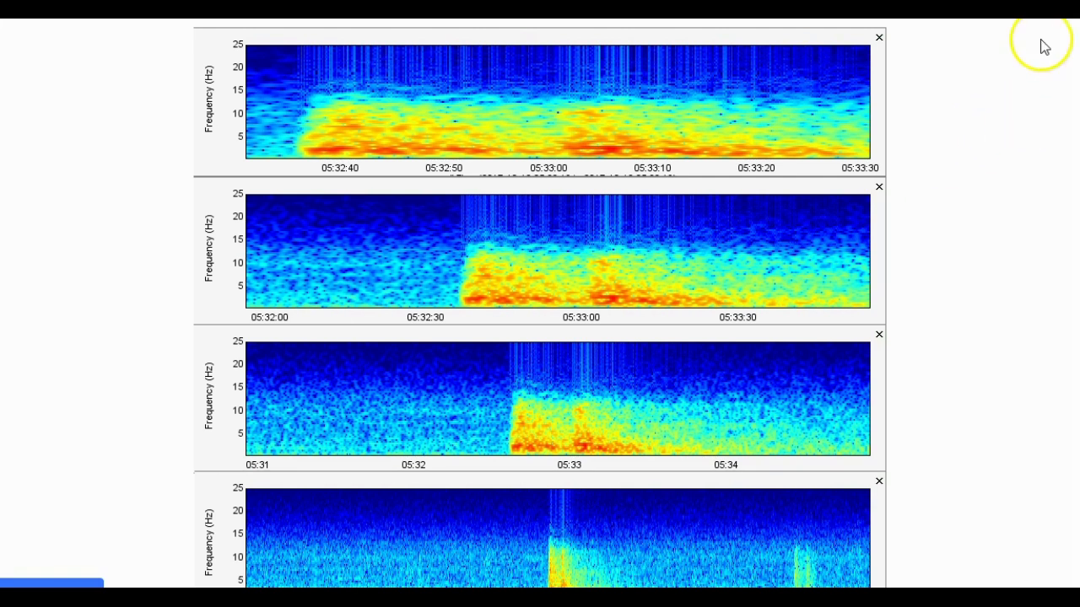
mouse_move(553, 174)
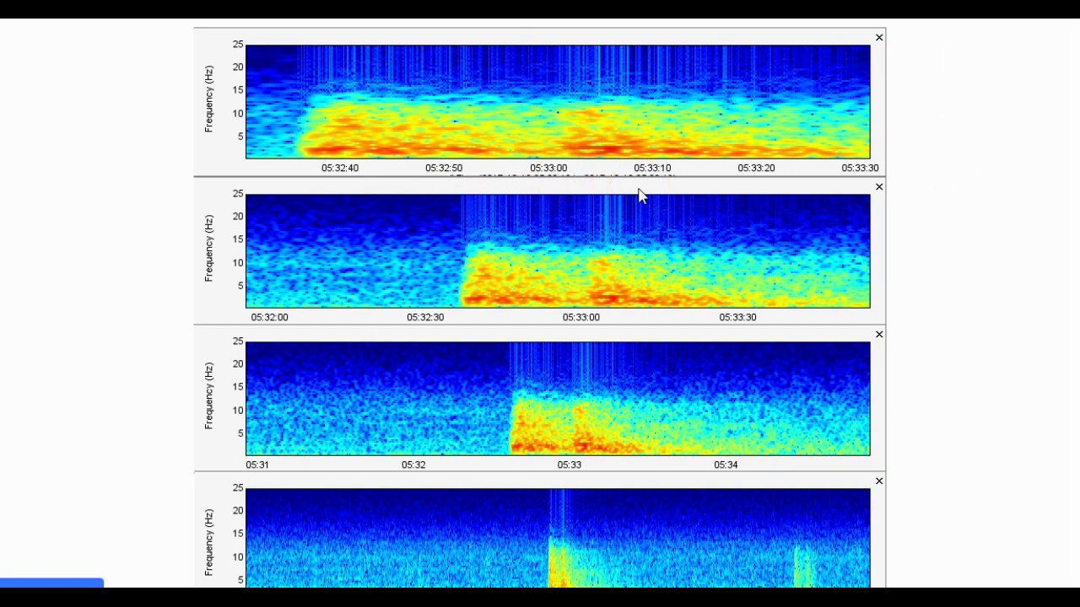
- Scroll to show the fourth spectrogram's full 05:24–05:40 axis and its burst near 05:40
scroll("down", 3)
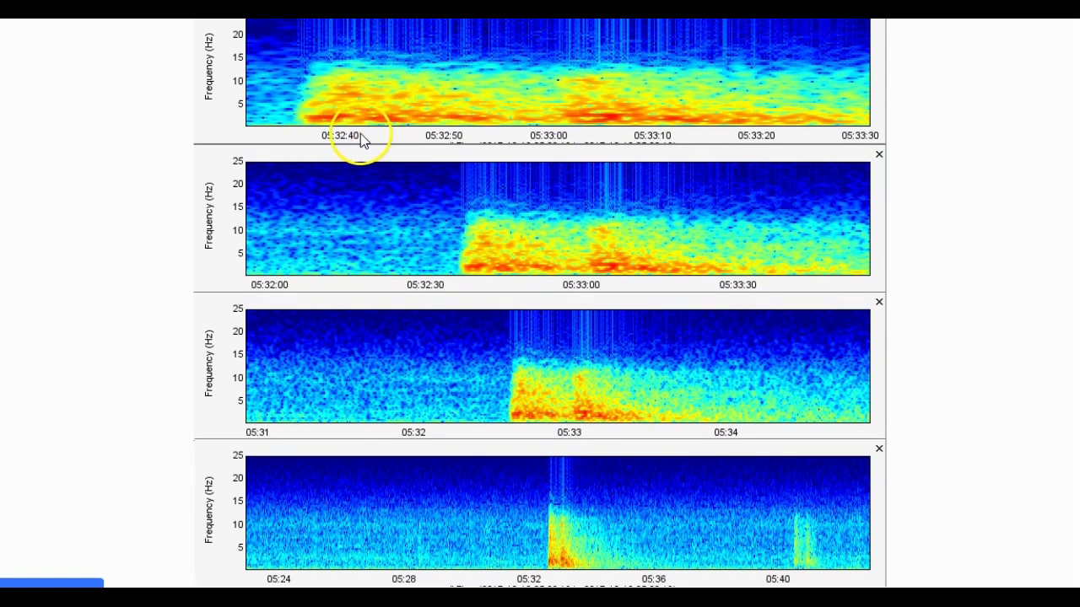
mouse_move(443, 127)
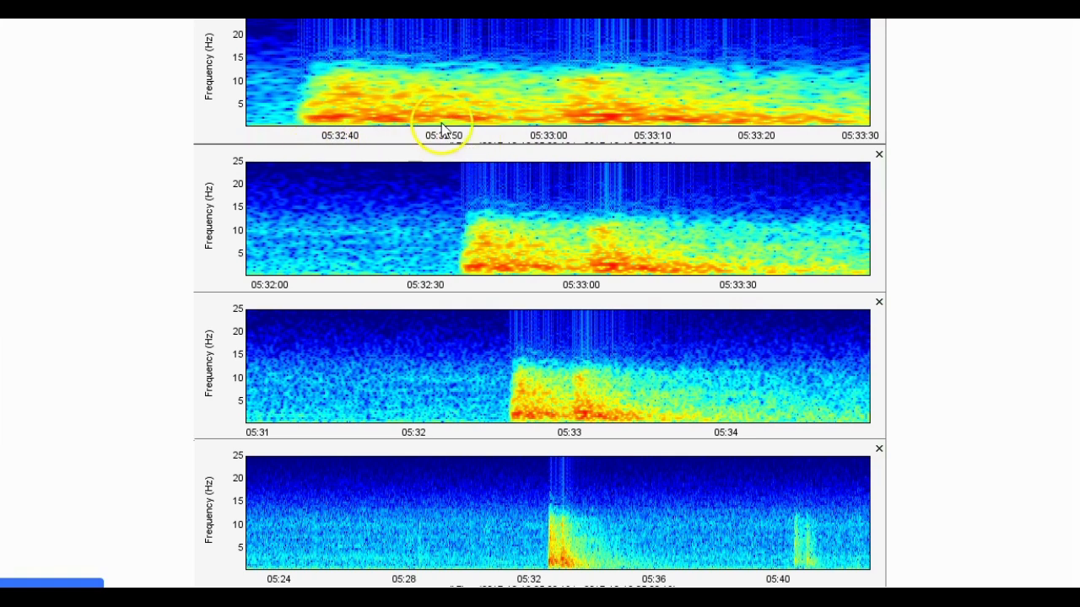
mouse_move(454, 158)
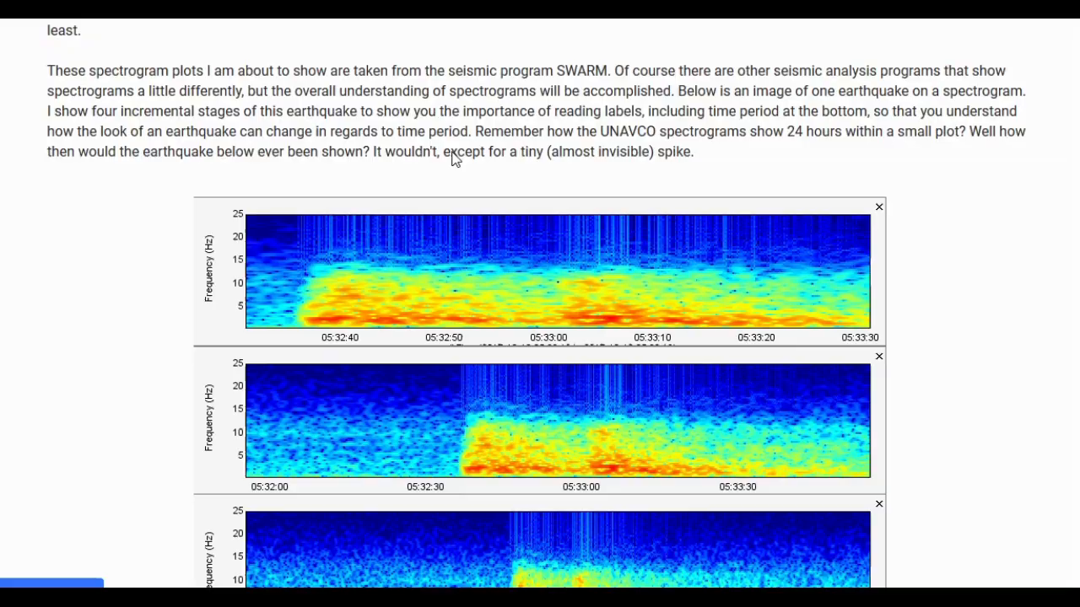
- Scroll from the UNAVCO B207 plots down to the magma intrusion paragraph and SWARM introduction
scroll("down", 3)
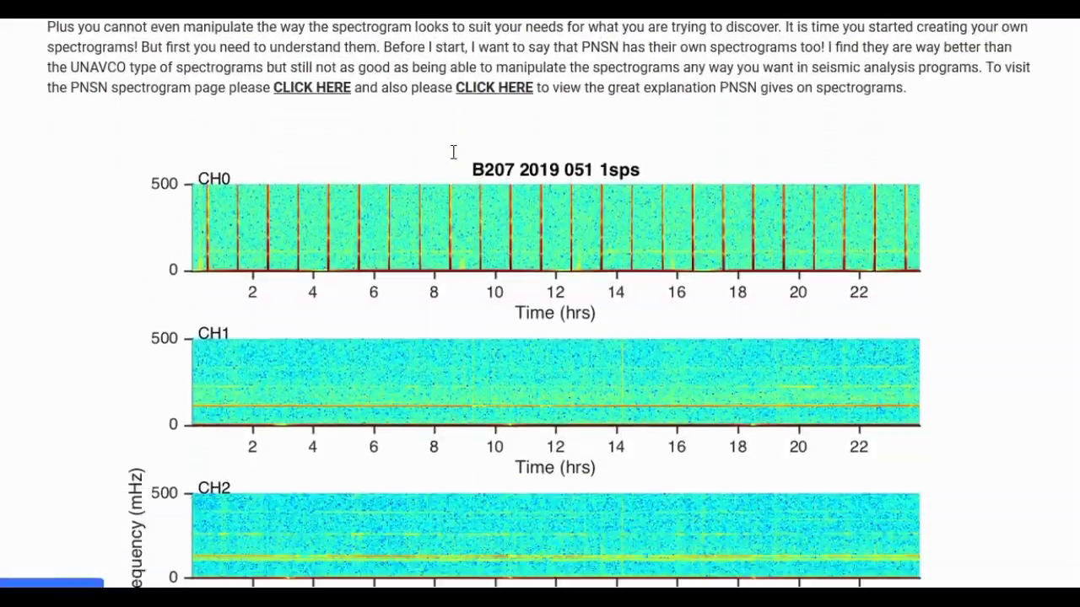
scroll("down", 3)
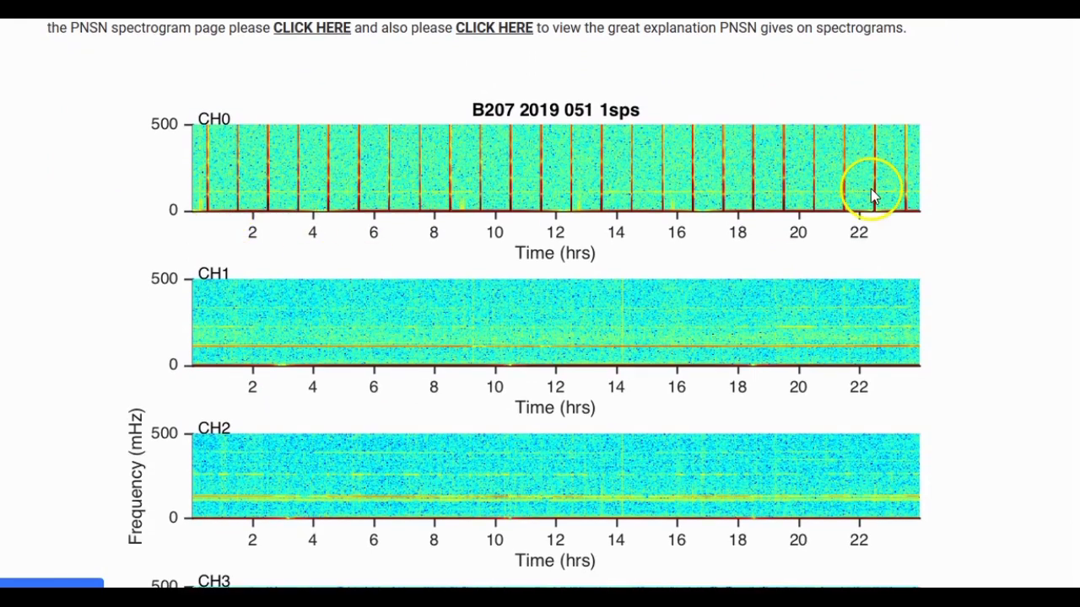
mouse_move(797, 209)
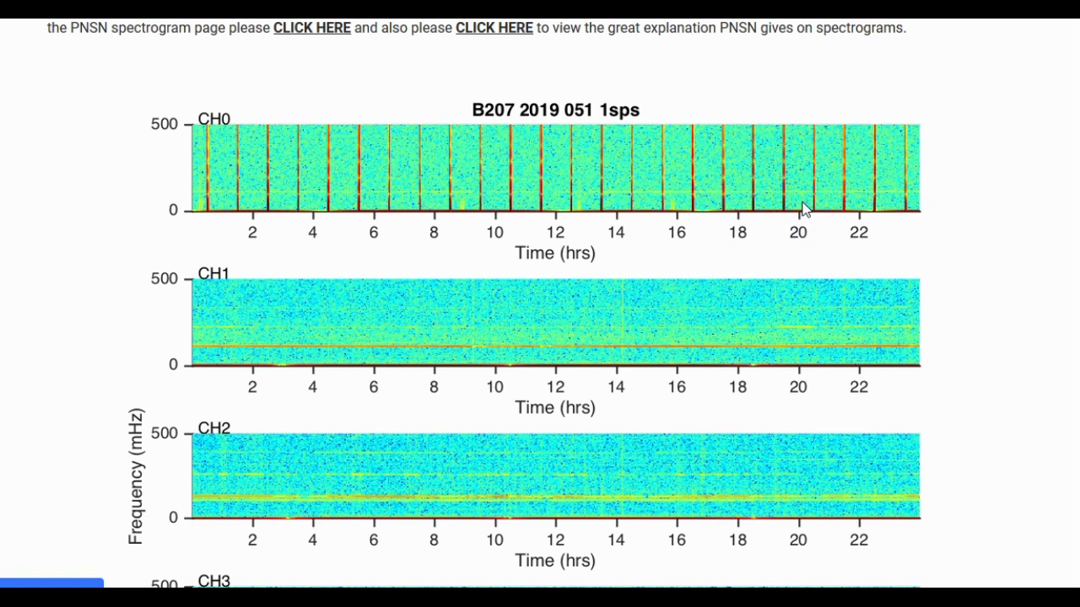
scroll("down", 3)
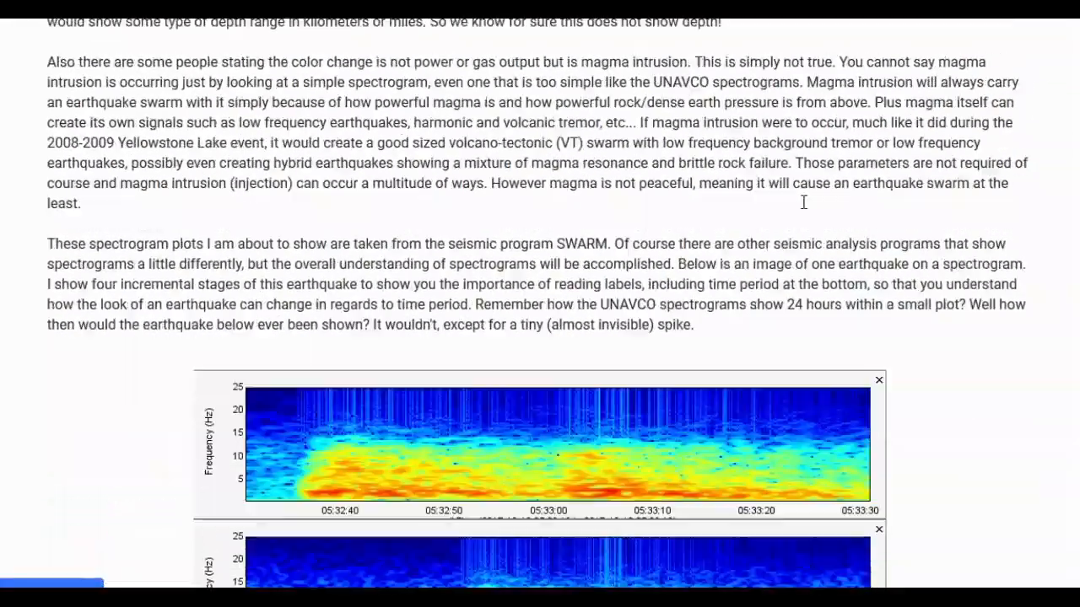
- Scroll to the four-stage SWARM earthquake image and the MCID station paragraph below it
scroll("down", 3)
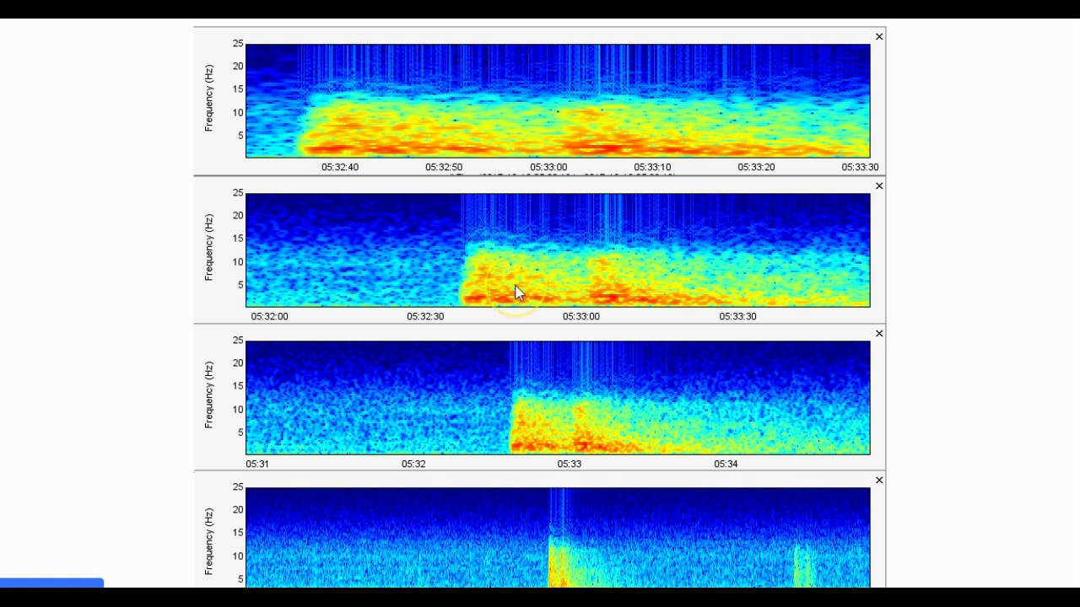
scroll("down", 3)
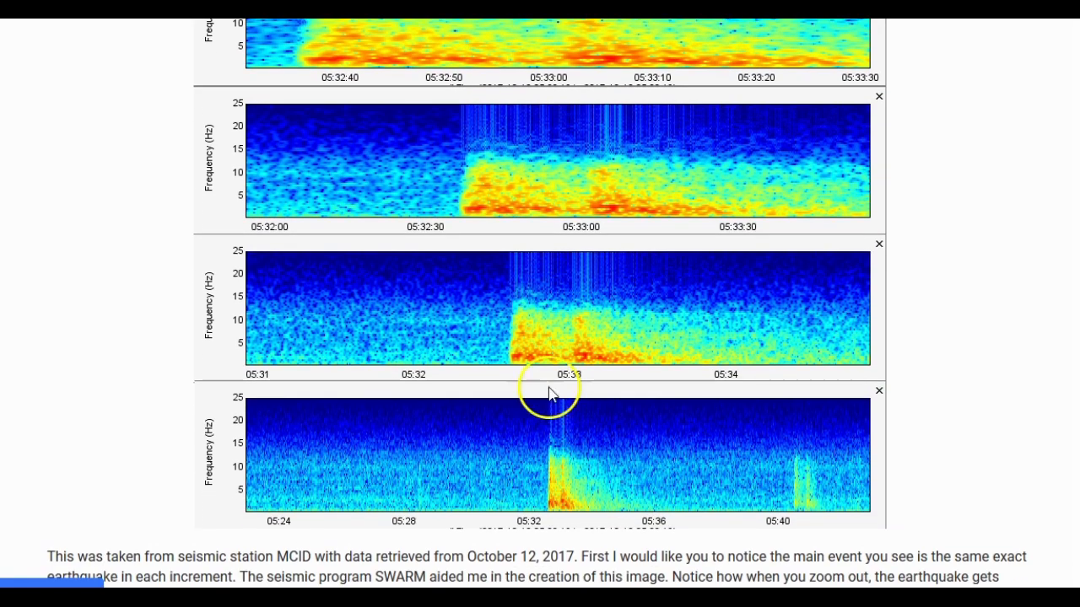
mouse_move(612, 499)
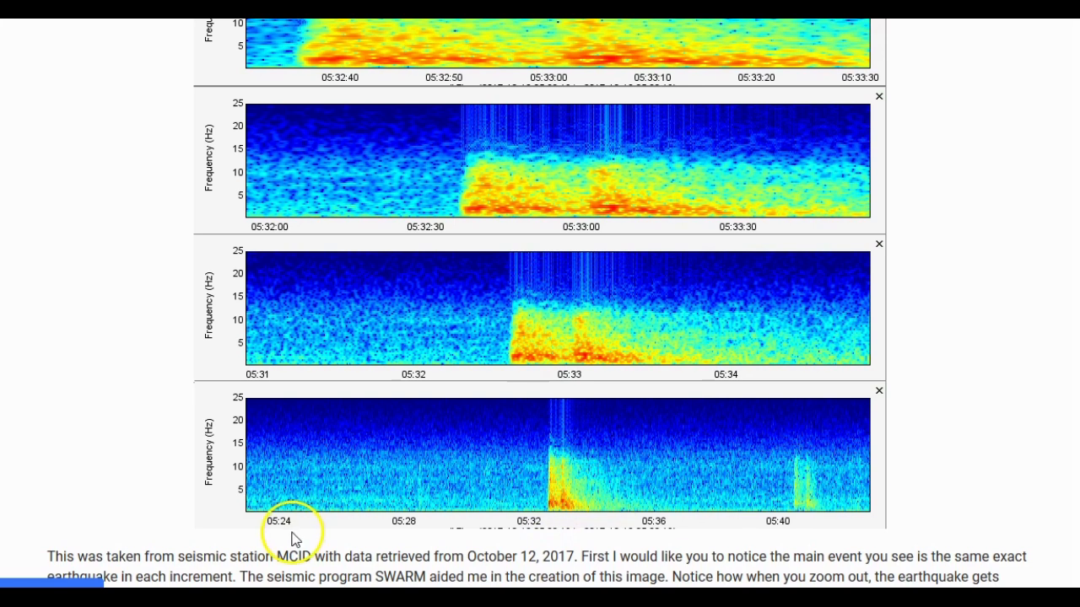
mouse_move(283, 504)
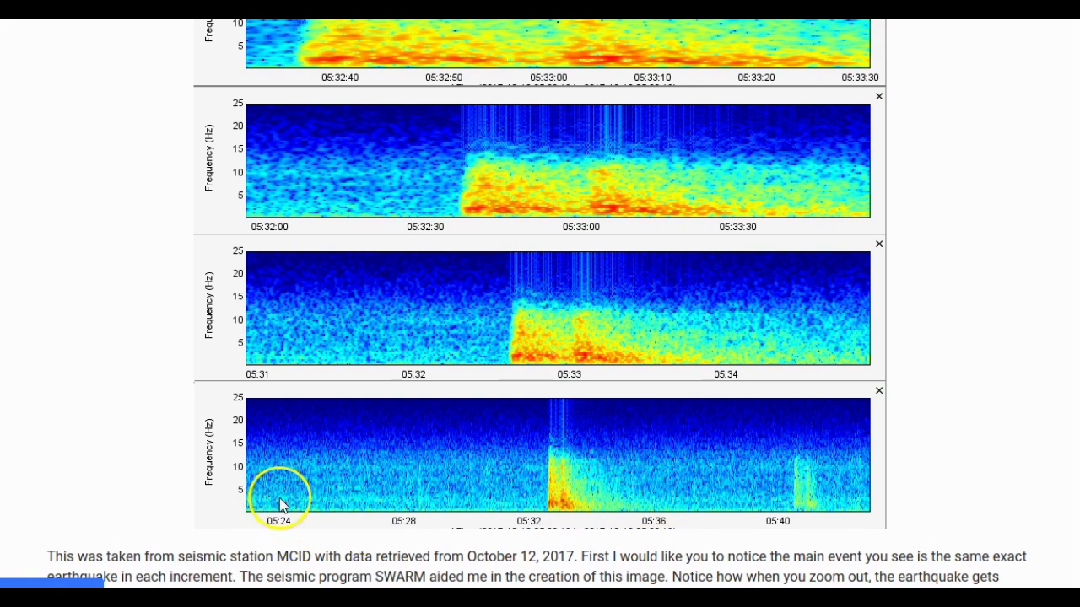
mouse_move(875, 492)
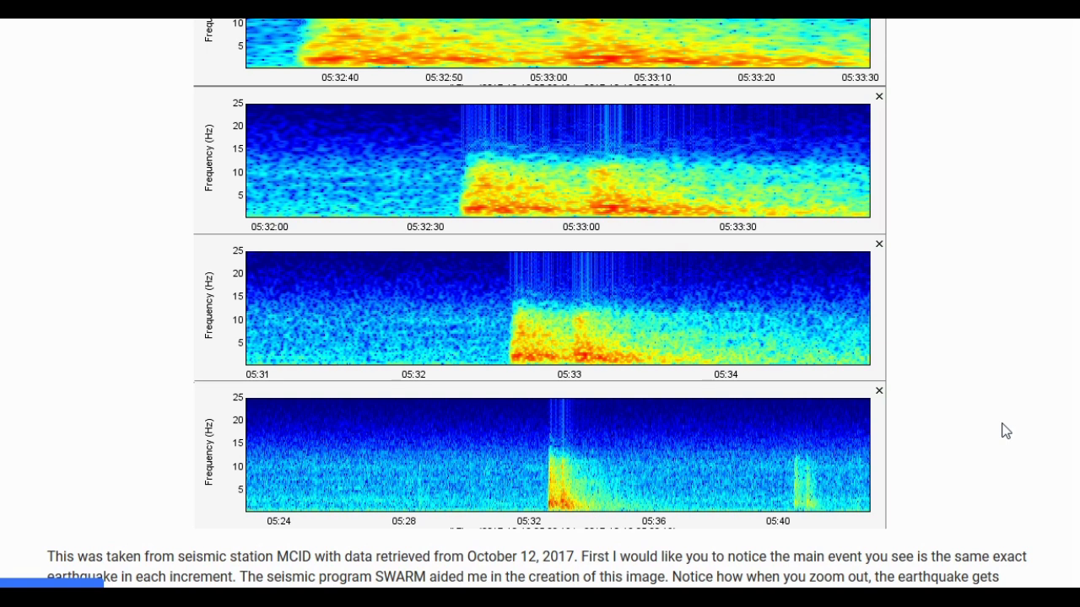
- Scroll to the UNAVCO B207 CH1–CH3 panels with their Time (hrs) axes
scroll("down", 3)
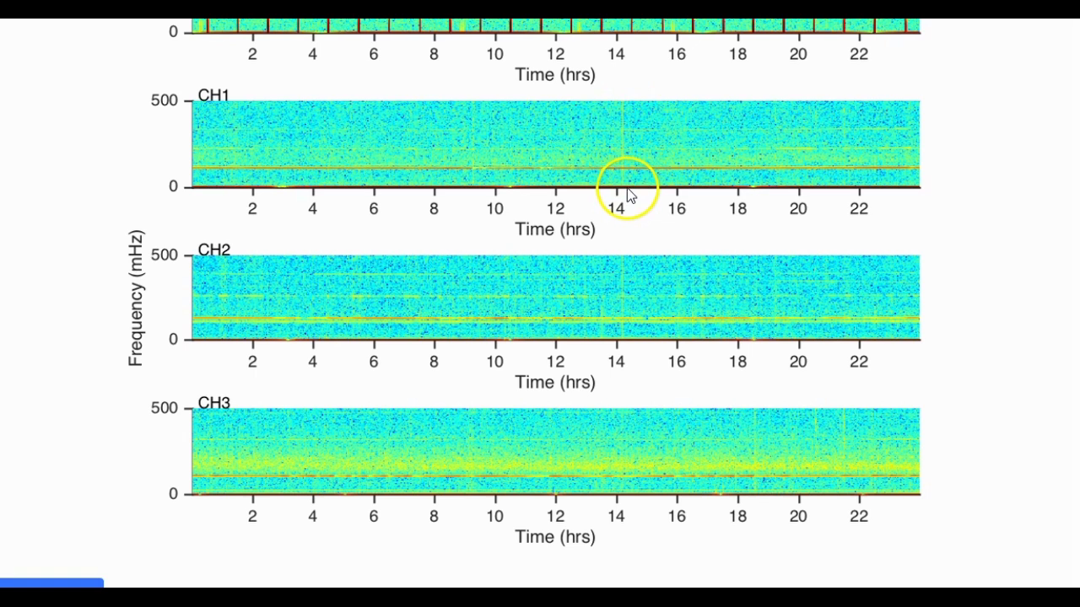
mouse_move(793, 215)
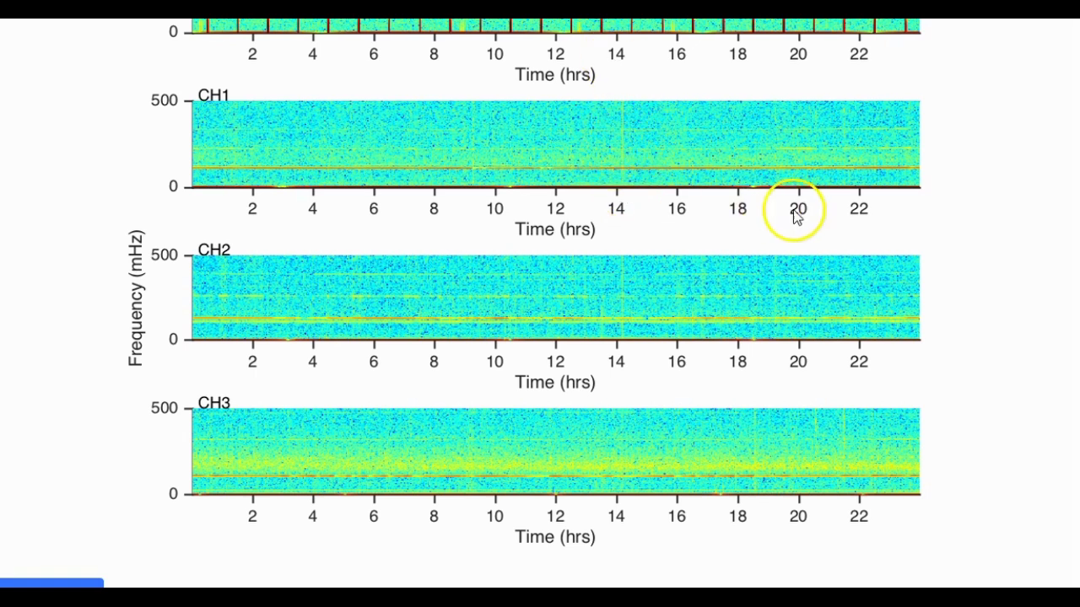
mouse_move(201, 128)
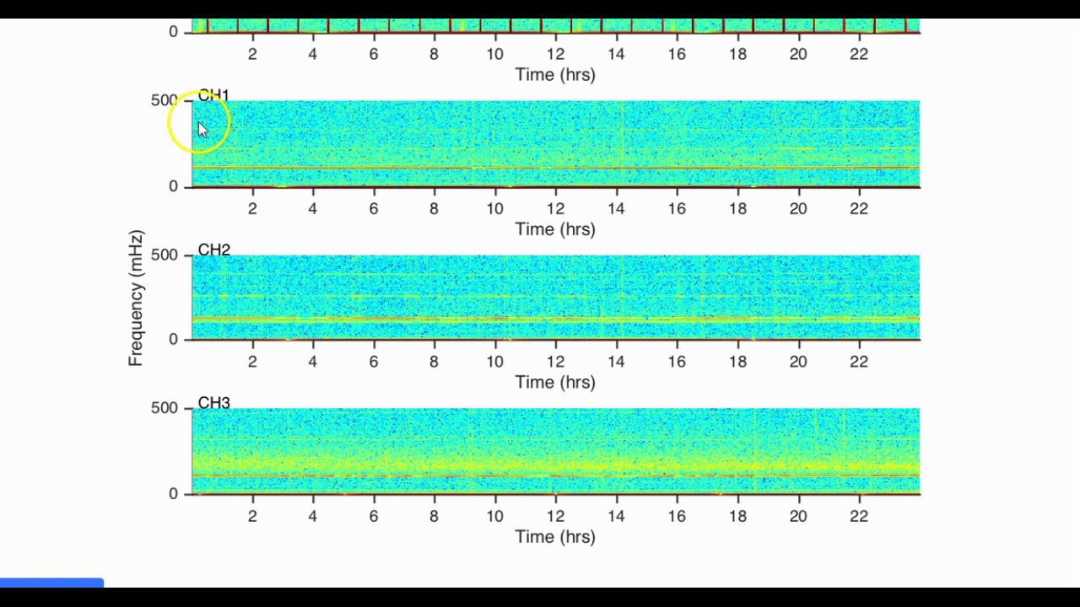
mouse_move(683, 135)
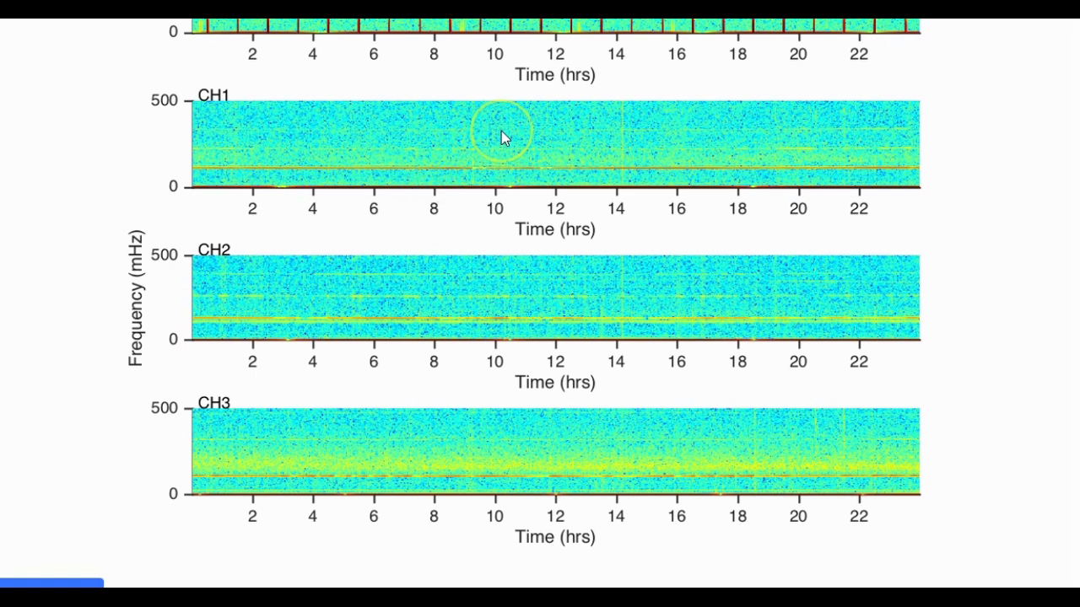
mouse_move(1046, 232)
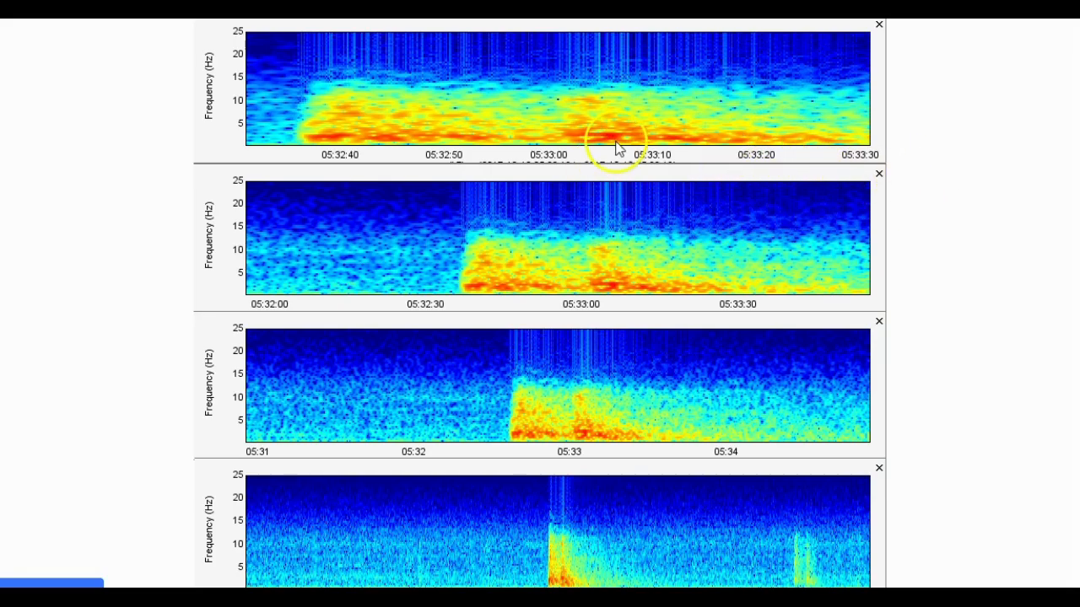
mouse_move(919, 236)
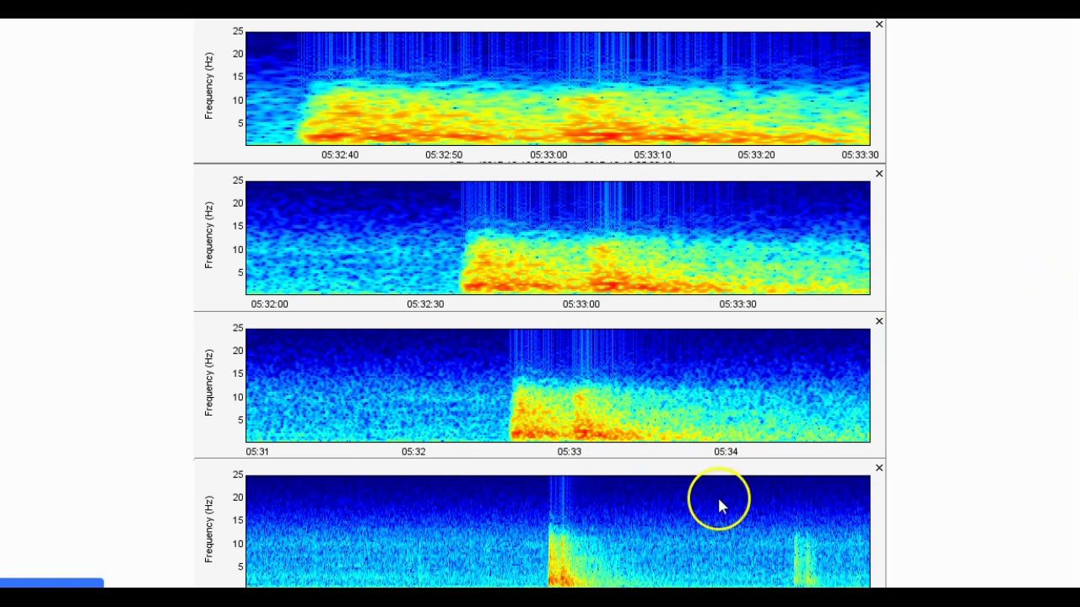
mouse_move(403, 492)
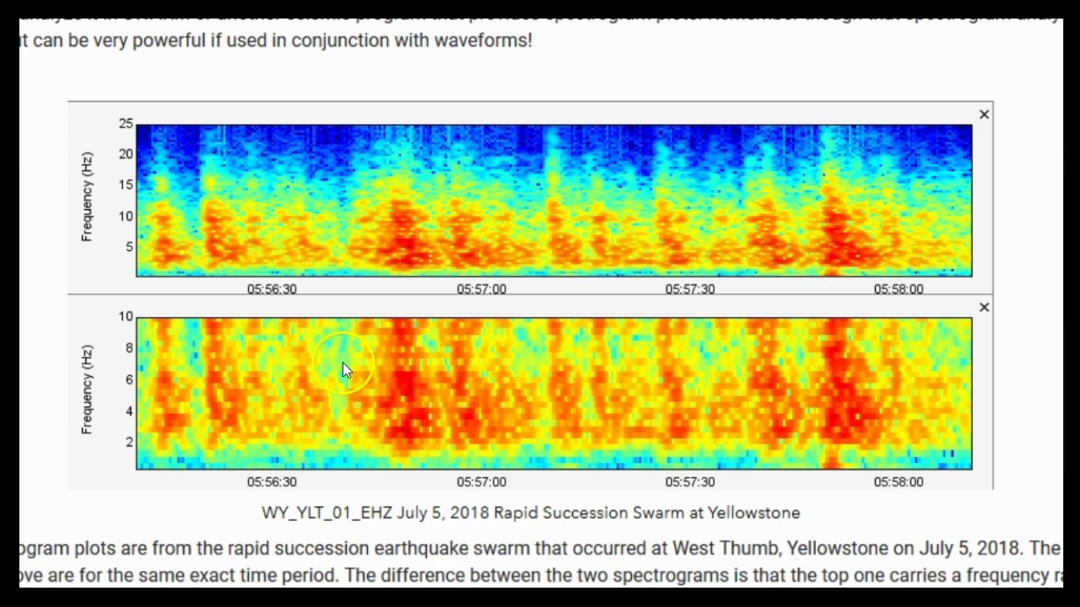
mouse_move(454, 341)
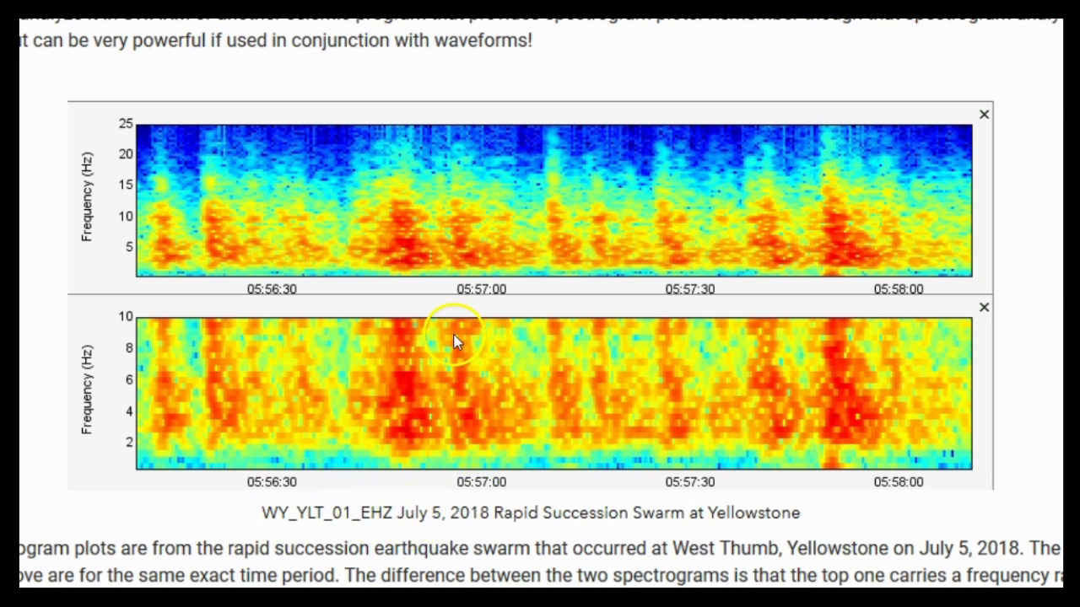
mouse_move(612, 274)
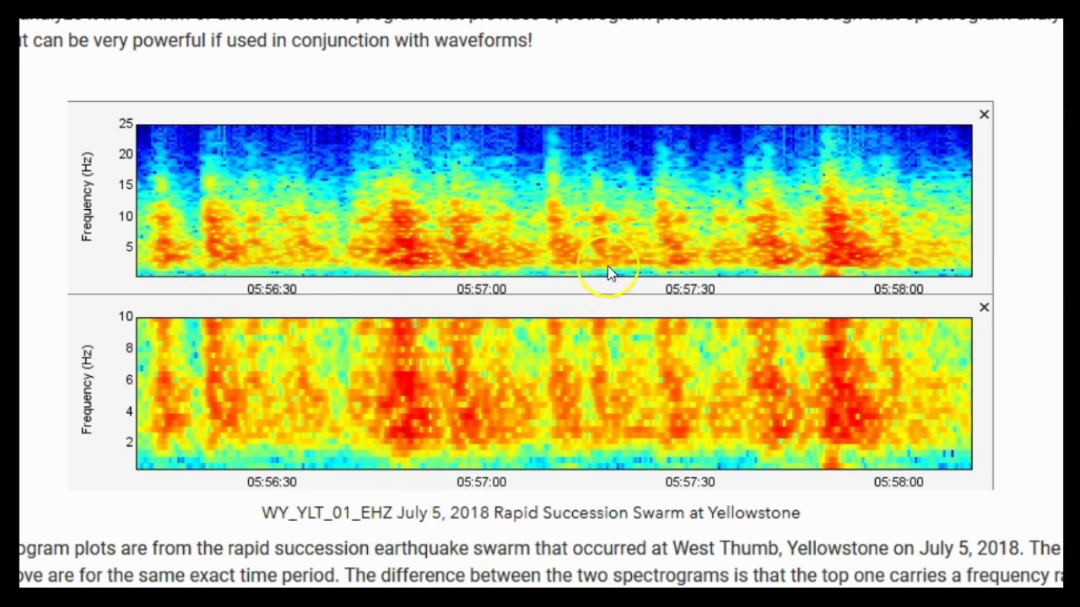
mouse_move(281, 311)
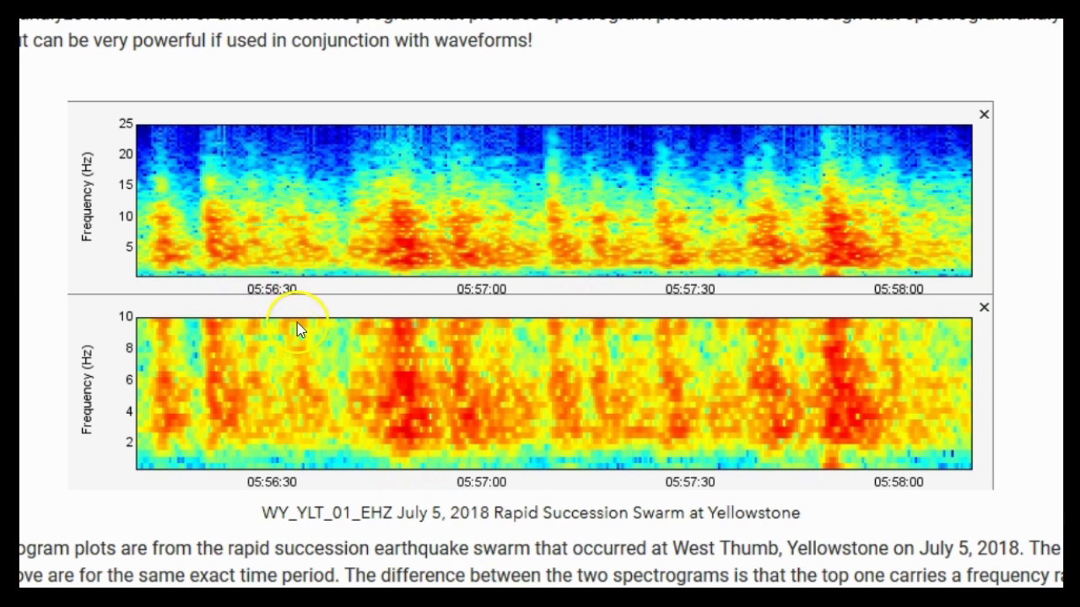
mouse_move(240, 506)
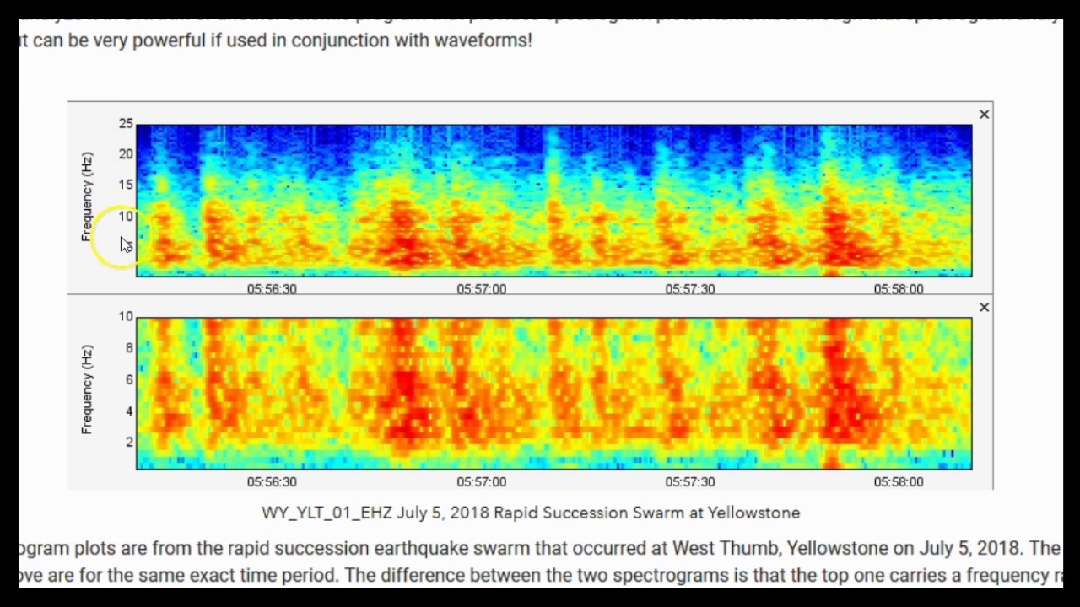
mouse_move(121, 319)
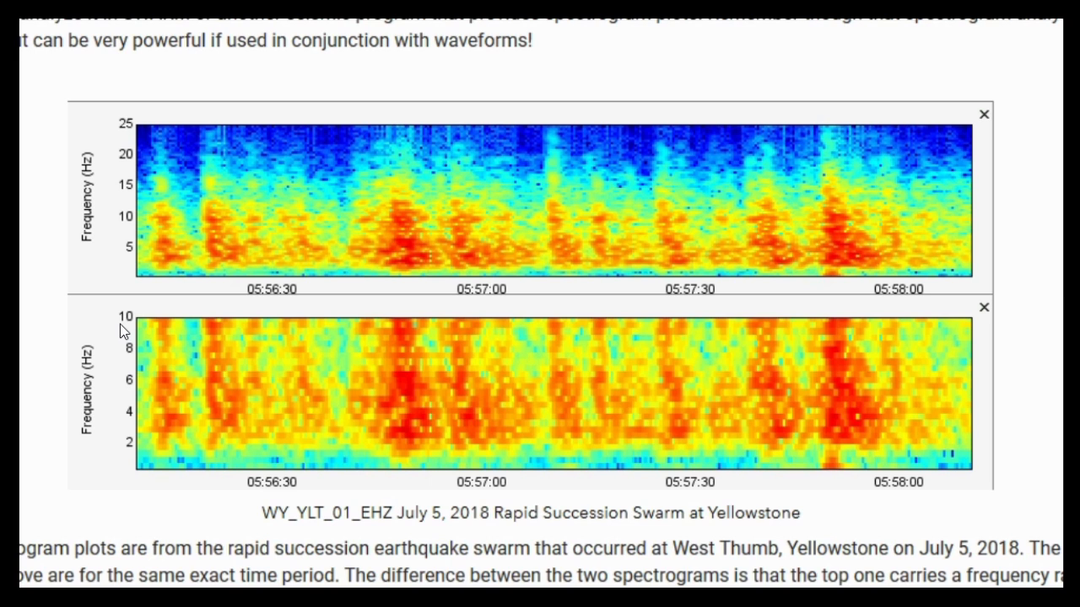
mouse_move(90, 382)
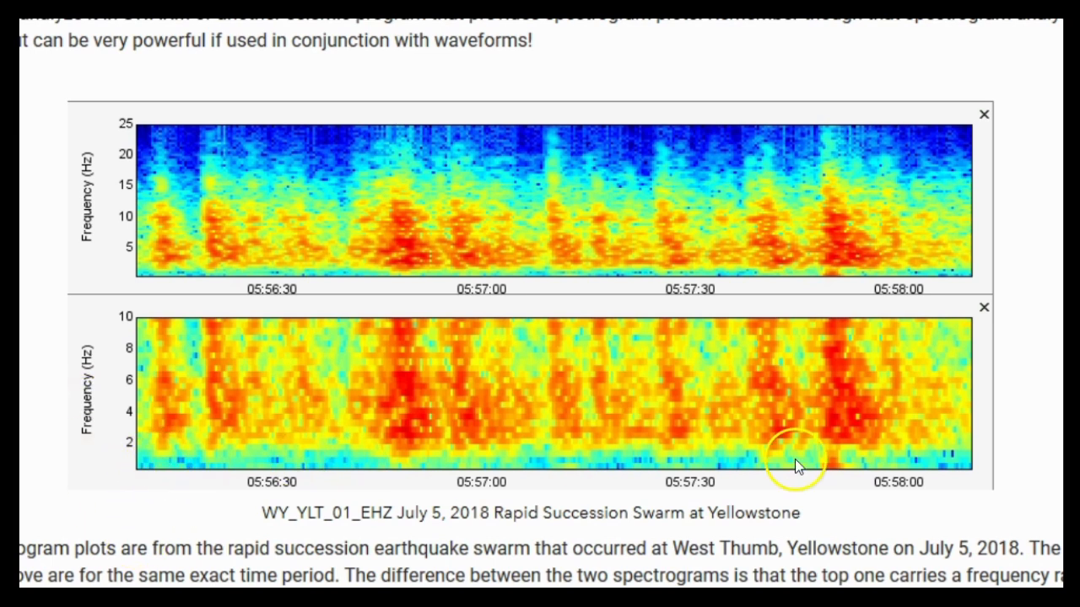
mouse_move(823, 471)
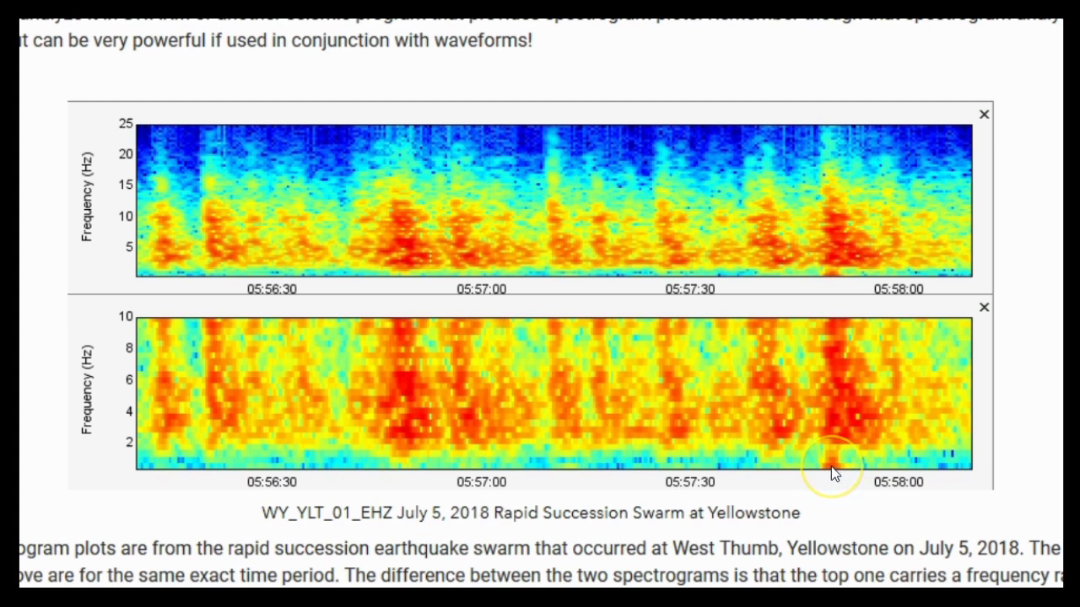
mouse_move(147, 460)
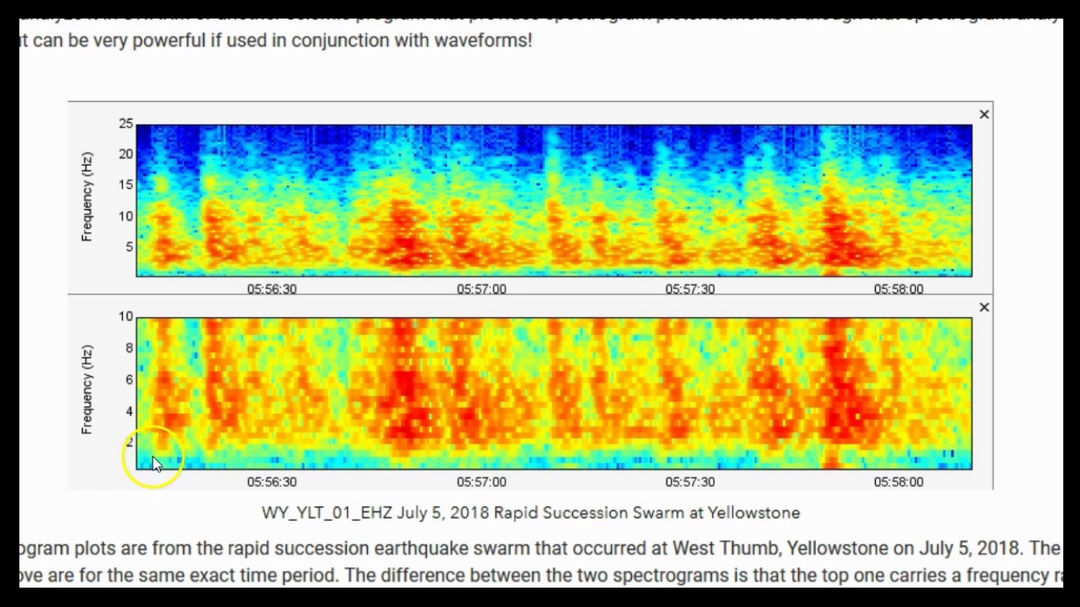
mouse_move(396, 462)
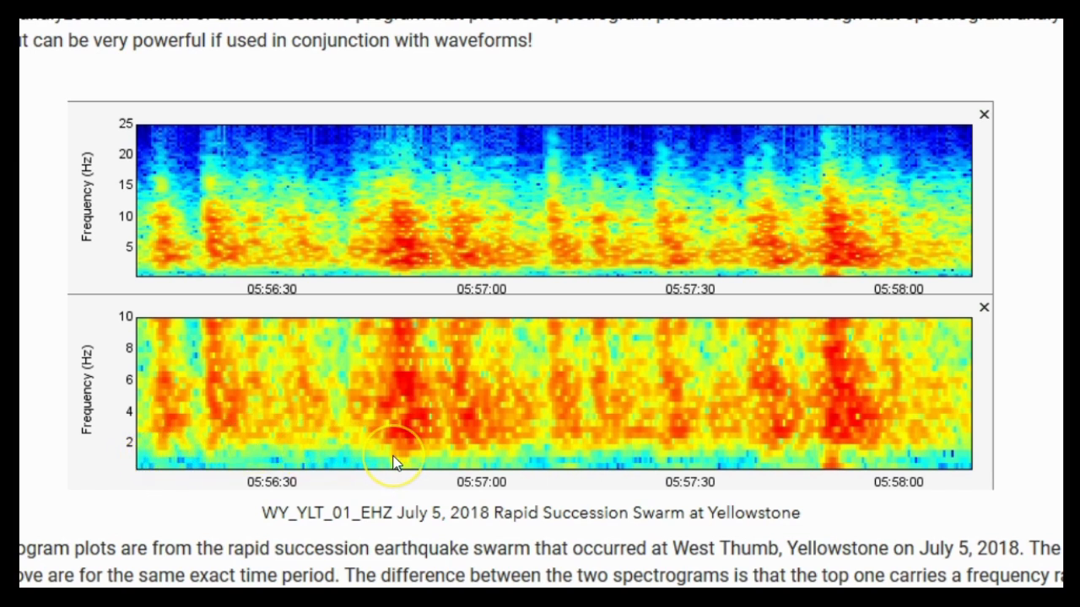
mouse_move(369, 463)
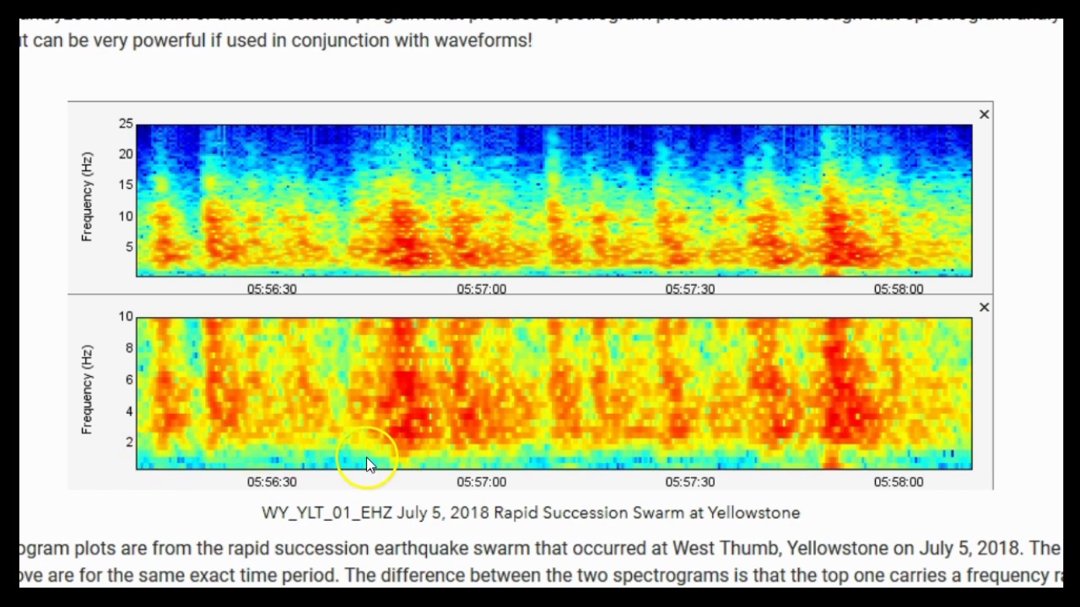
mouse_move(330, 460)
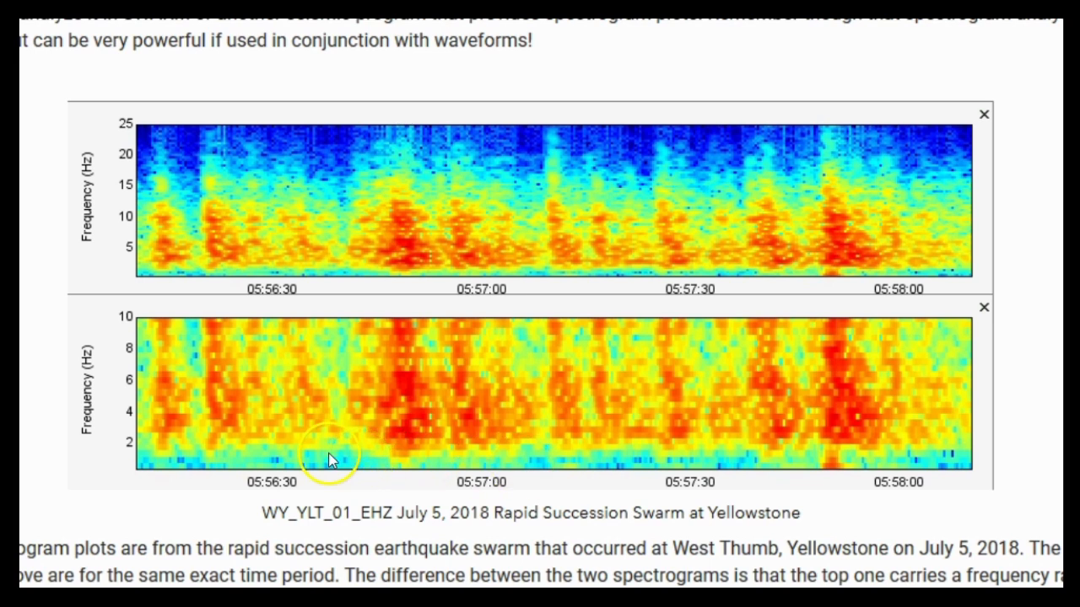
mouse_move(926, 412)
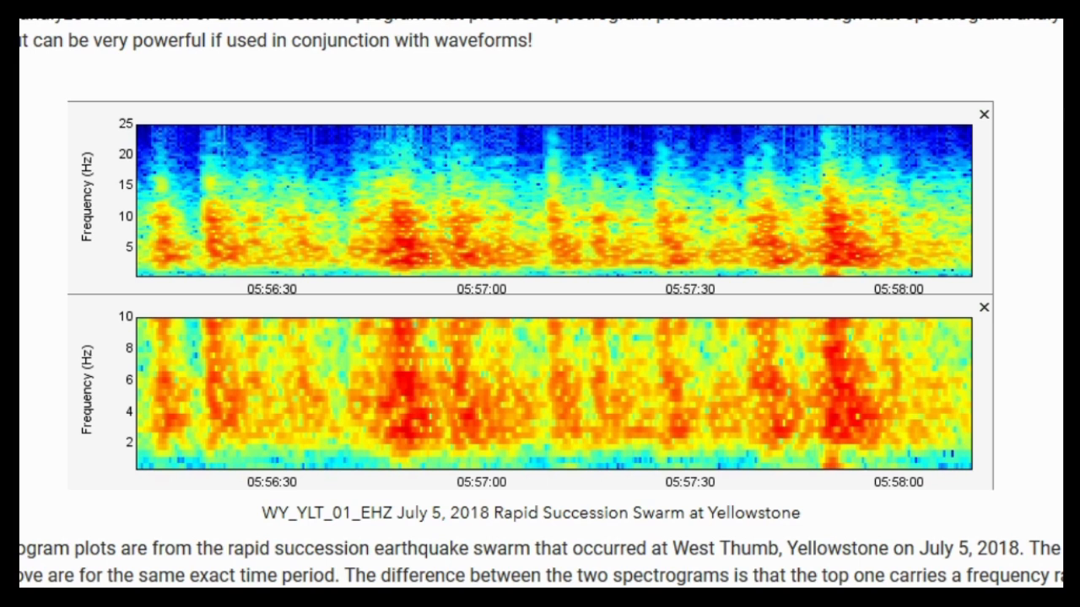
- Scroll to the three-panel 05:56–05:58 Yellowstone swarm spectrogram image and click on it
scroll("down", 3)
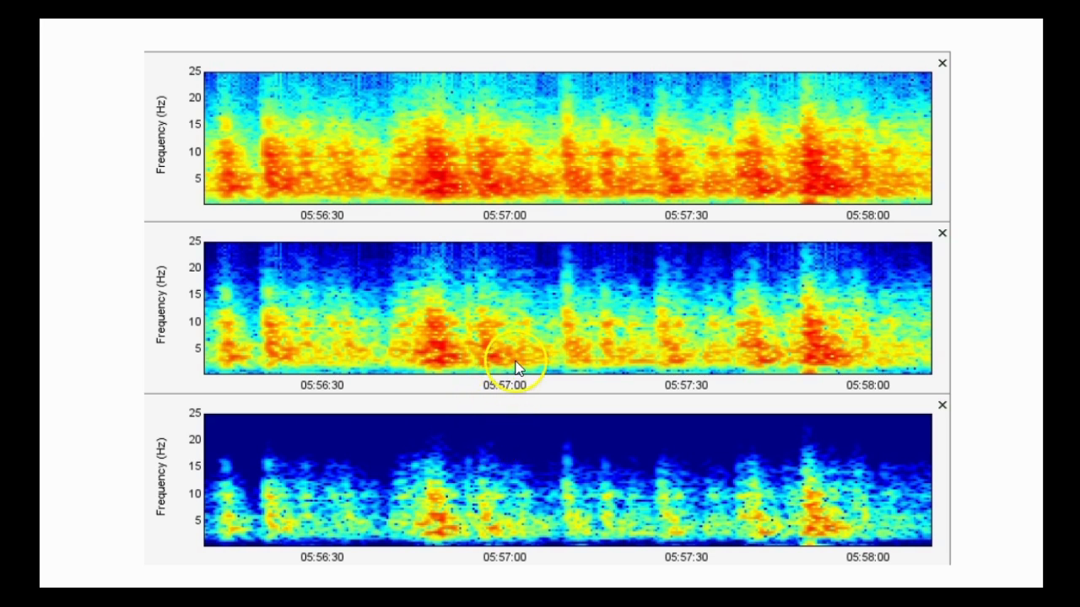
mouse_move(409, 93)
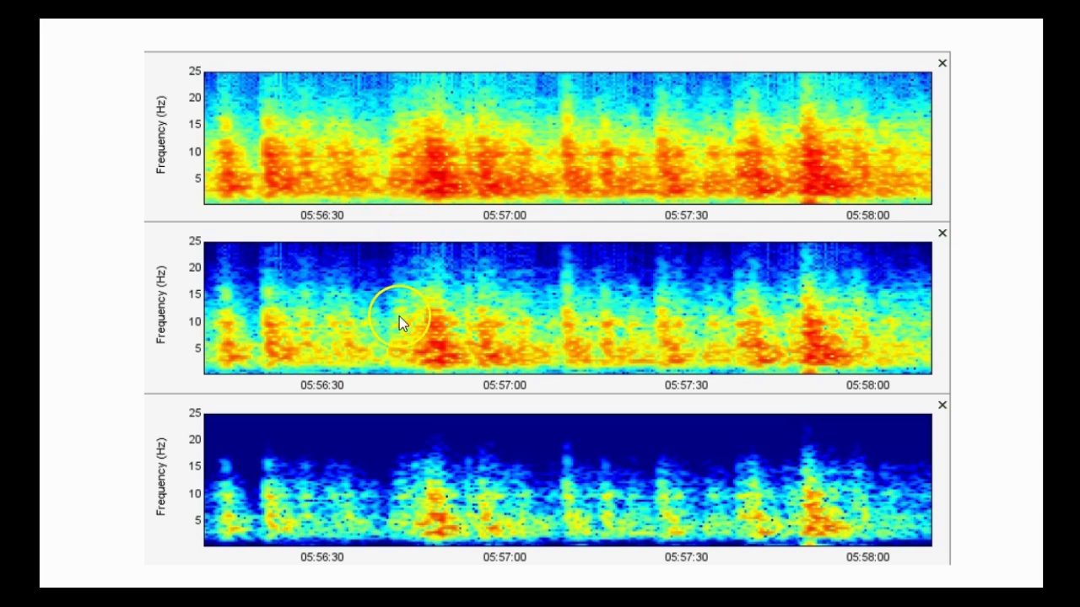
mouse_move(410, 313)
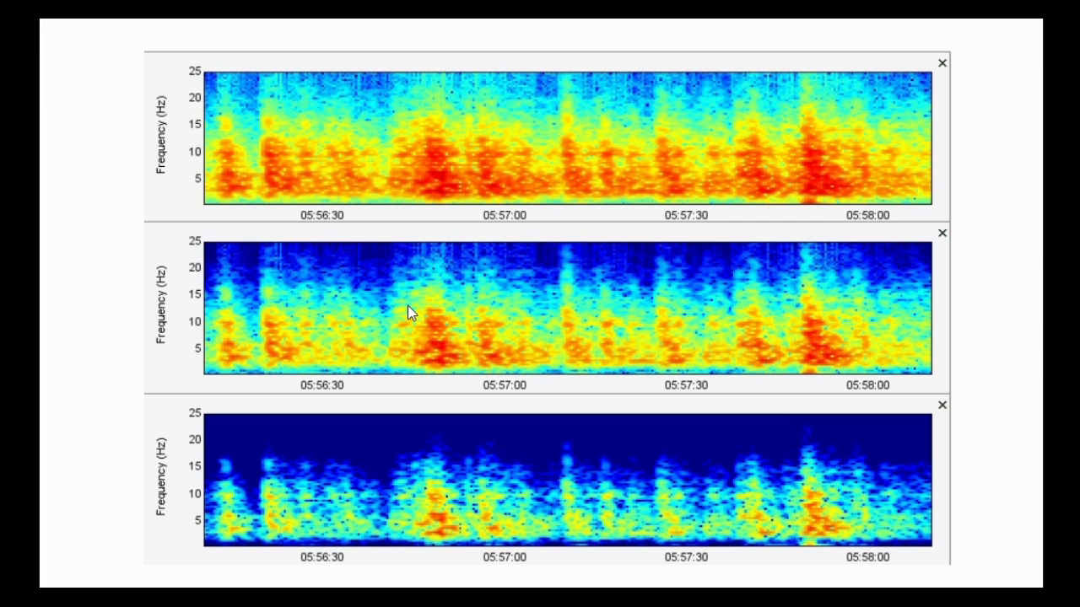
left_click(415, 469)
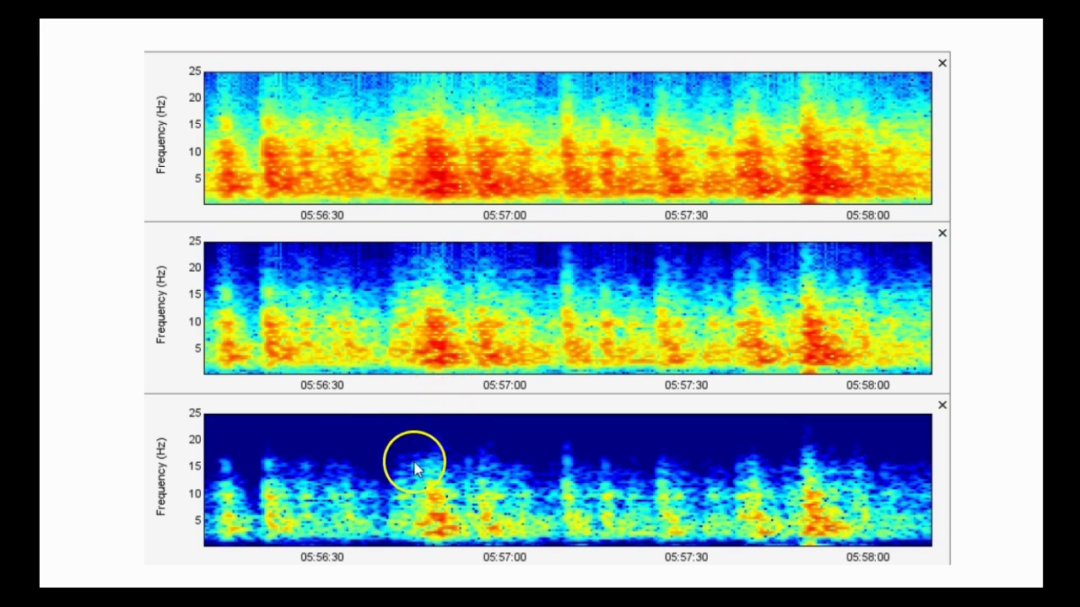